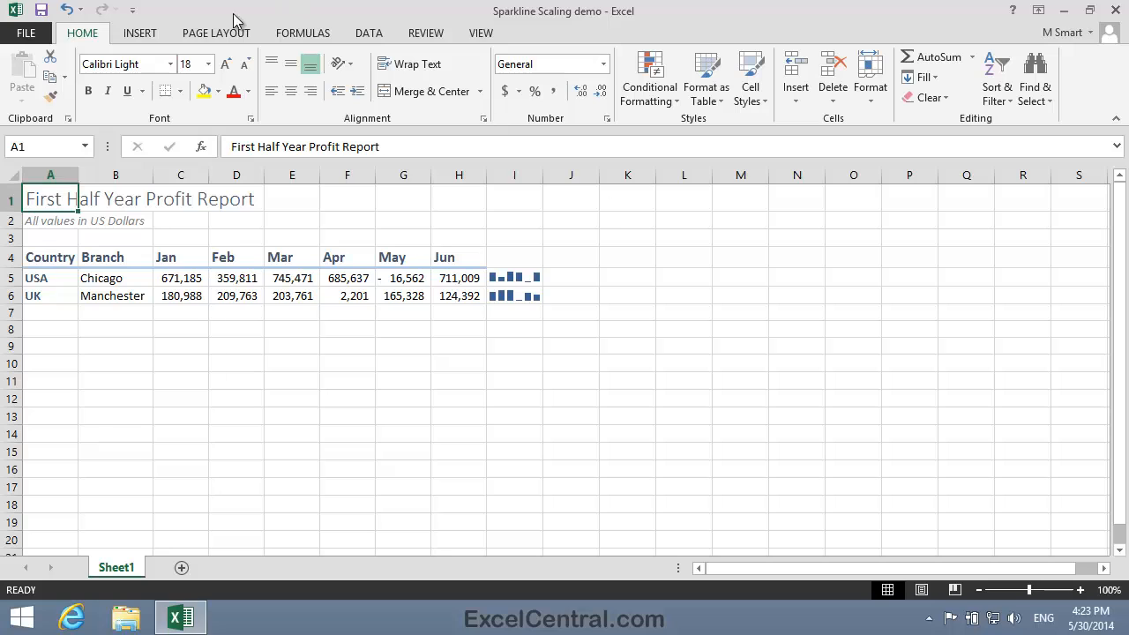
Step: Open the recent First Half Year Profit Report-1 workbook from the File menu
click(25, 32)
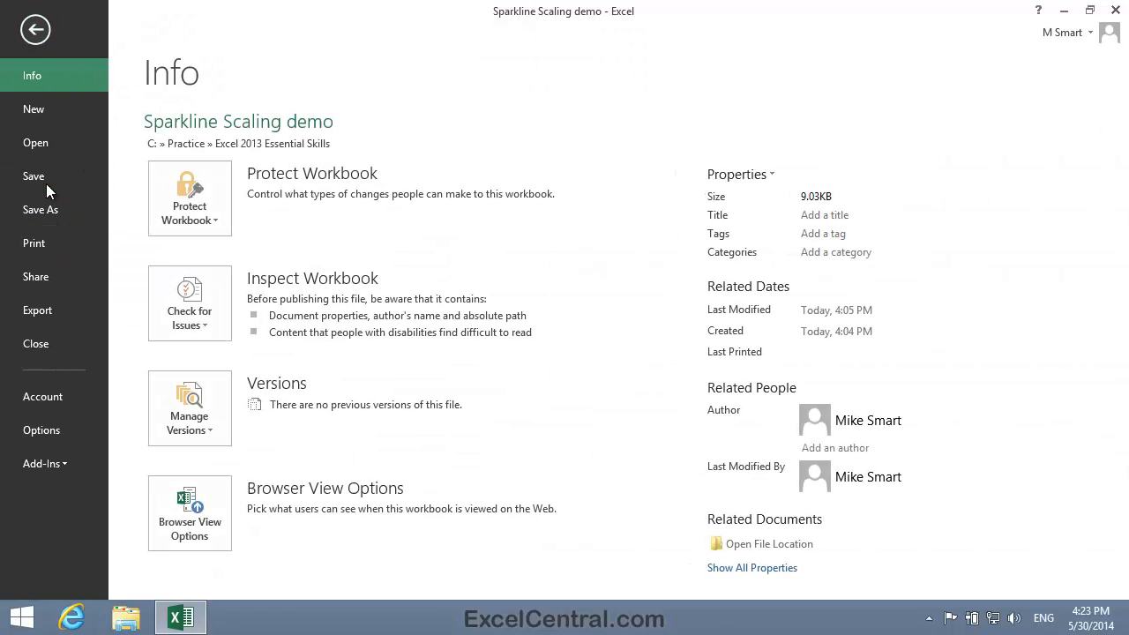
click(35, 141)
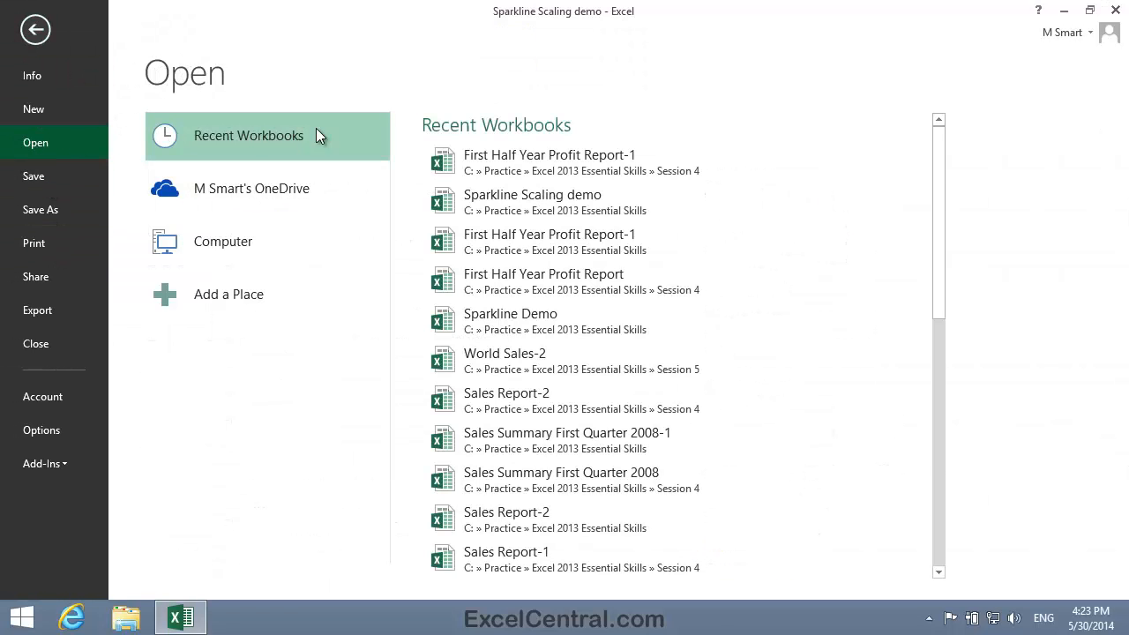
click(549, 155)
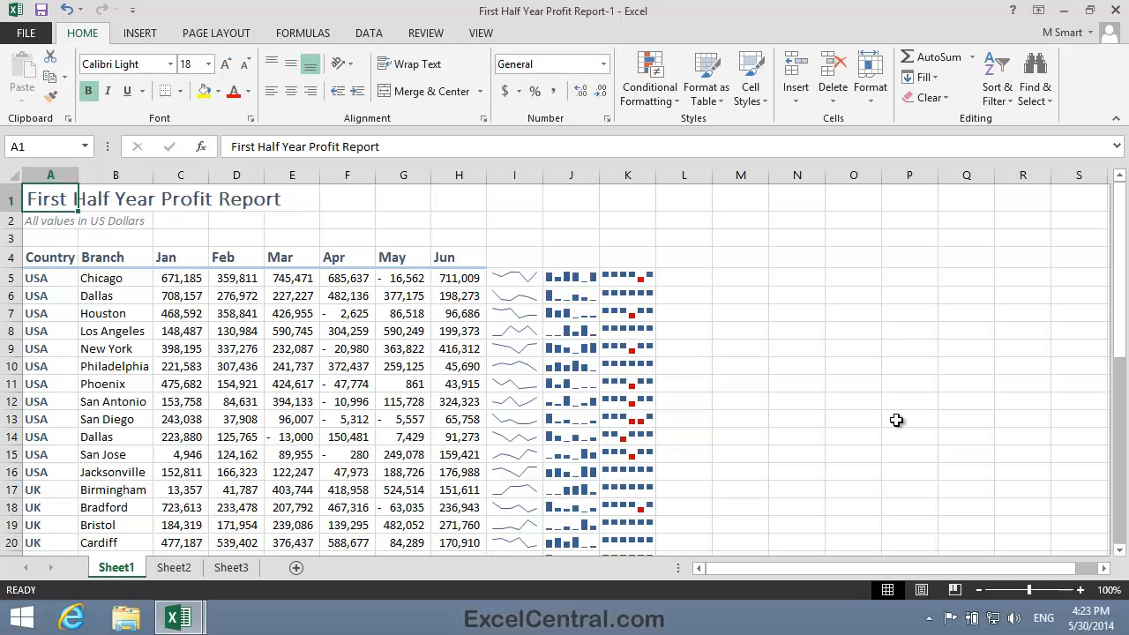
Step: Delete the extra sparkline column J via the column header's right-click menu
click(515, 278)
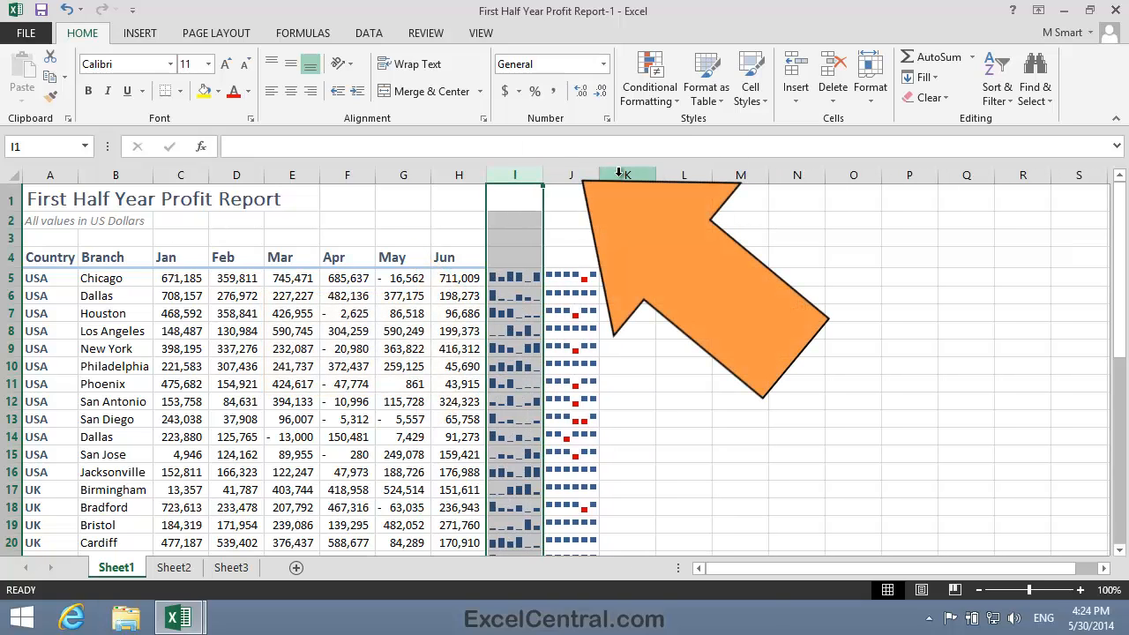
click(571, 221)
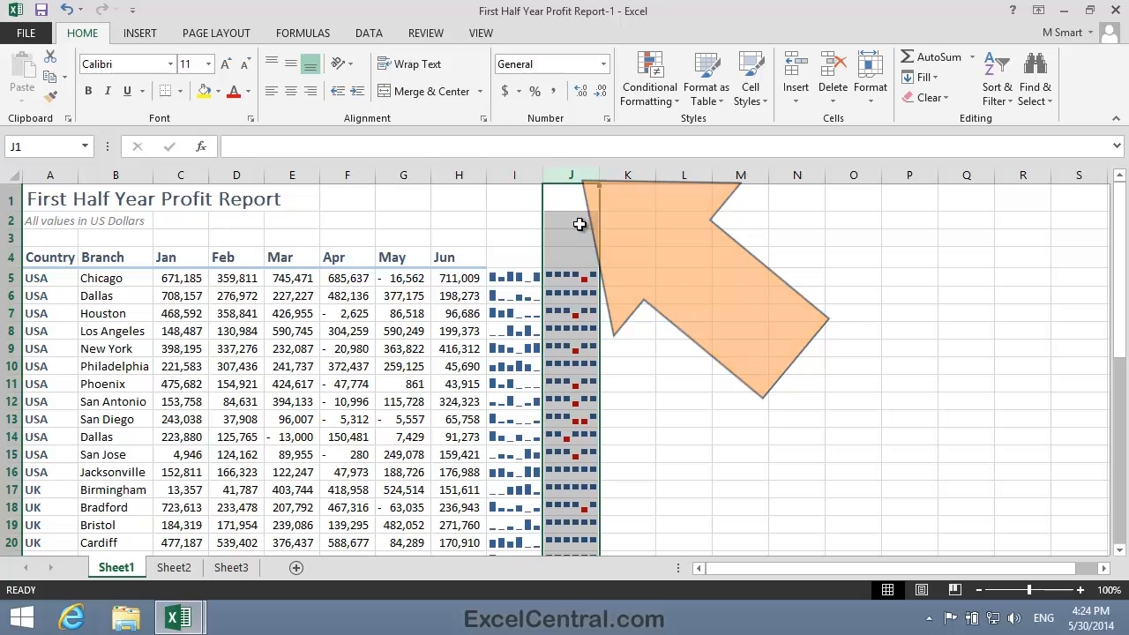
right_click(572, 221)
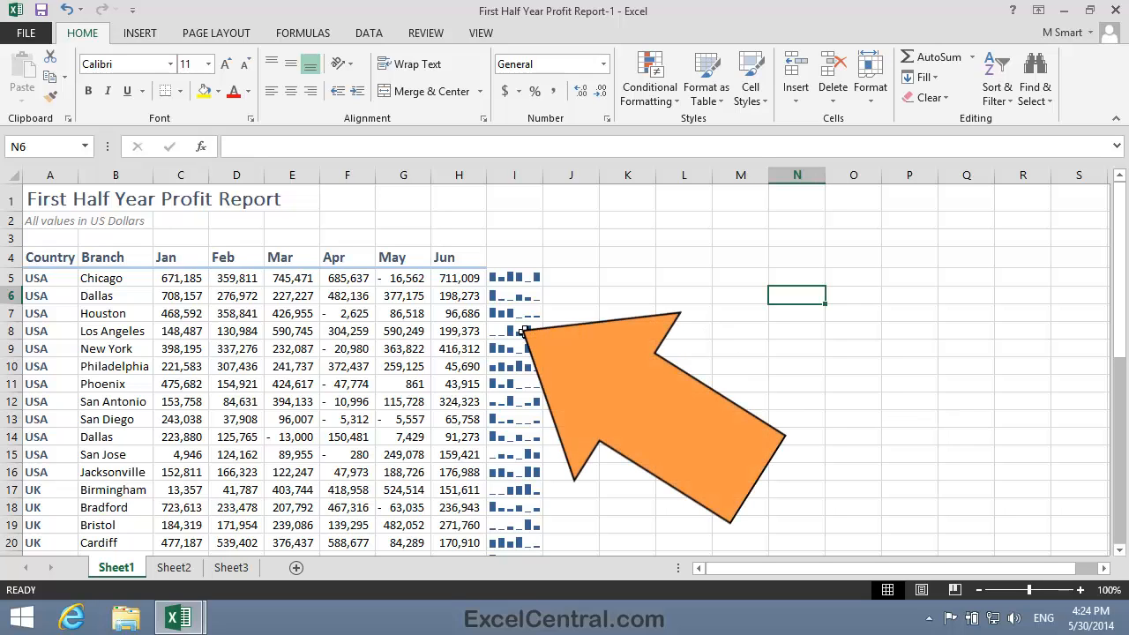
click(515, 332)
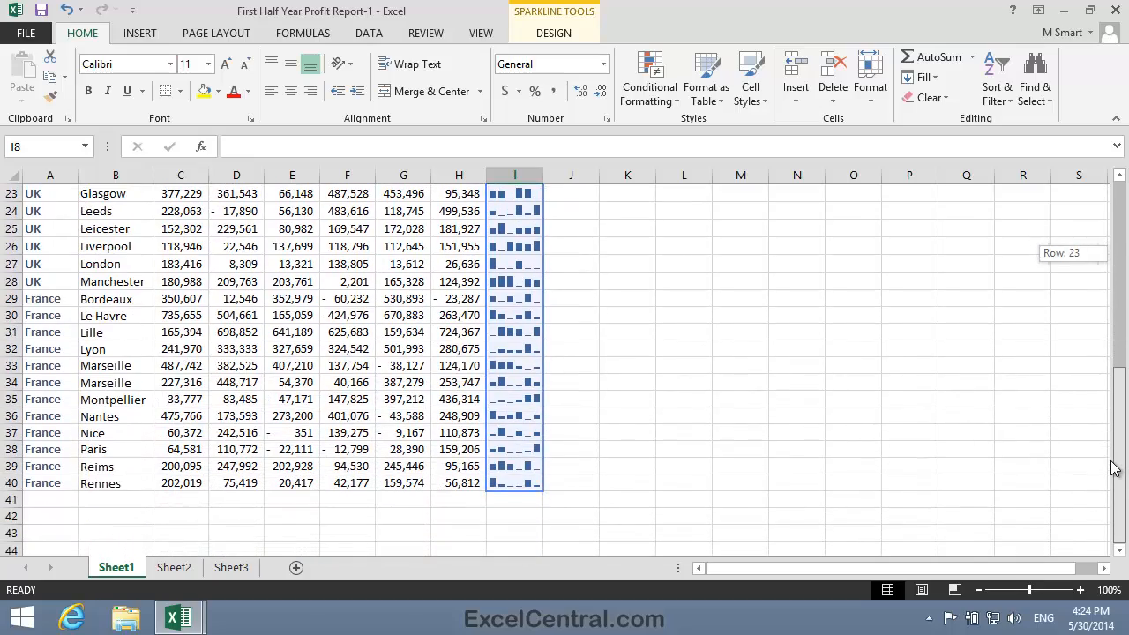
scroll(up, 3)
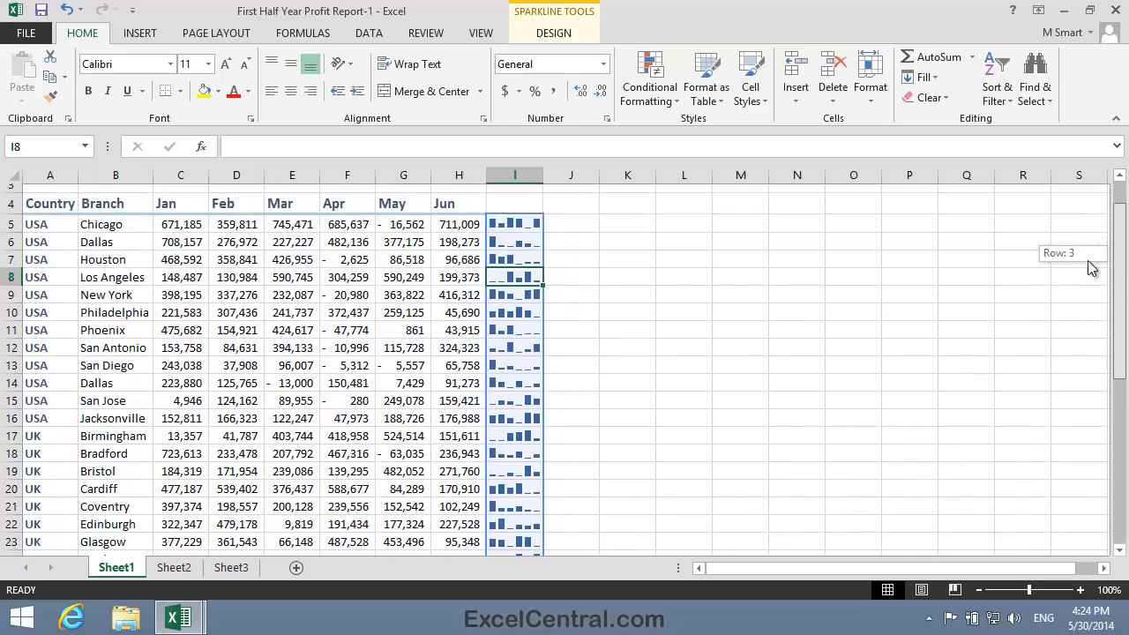
scroll(up, 3)
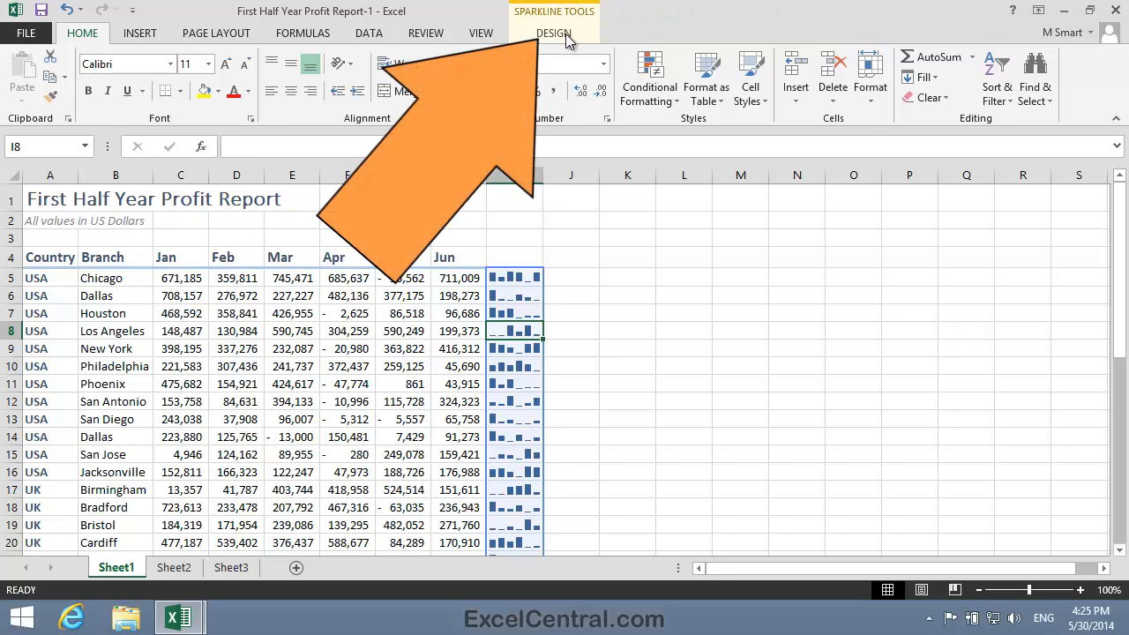
Step: Set the sparkline vertical axis minimum and maximum to Same for All Sparklines
click(554, 33)
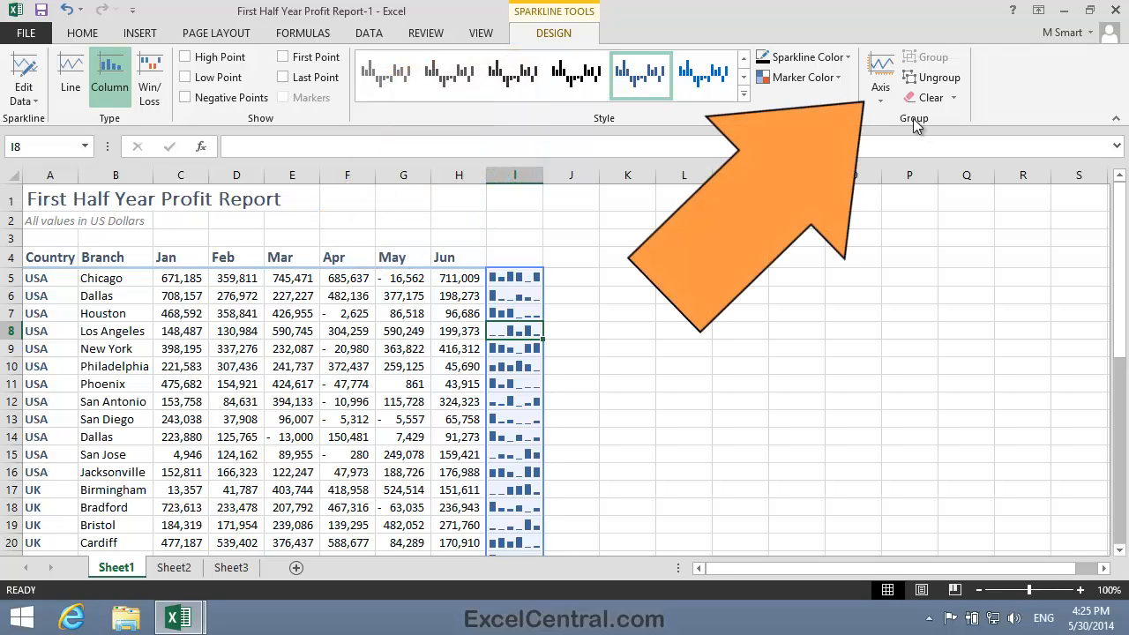
click(879, 78)
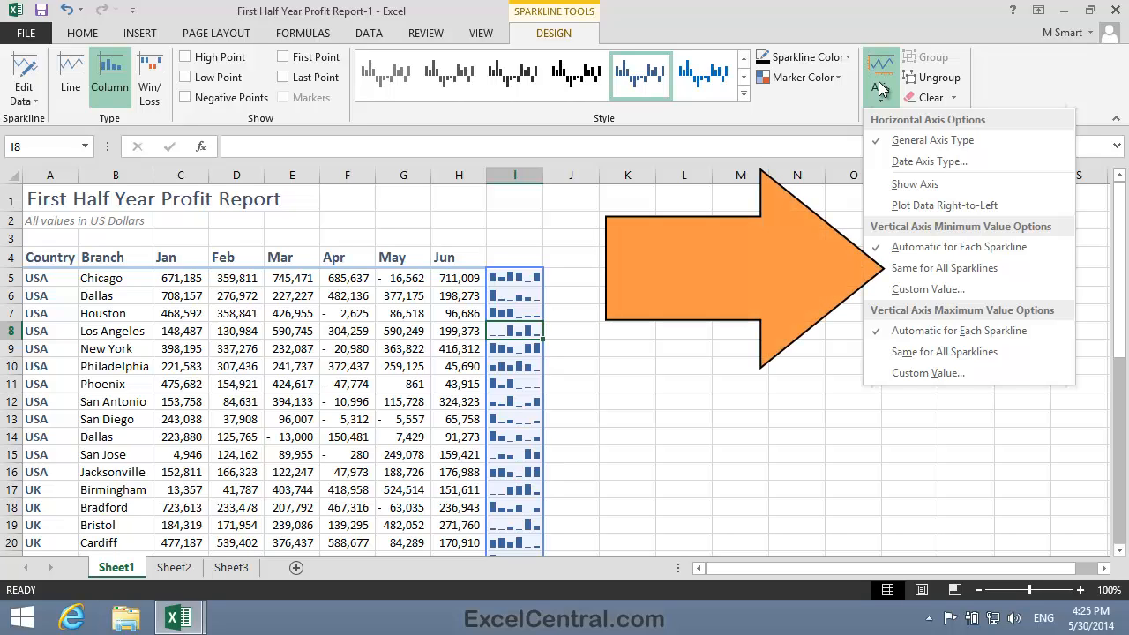
mouse_move(1027, 180)
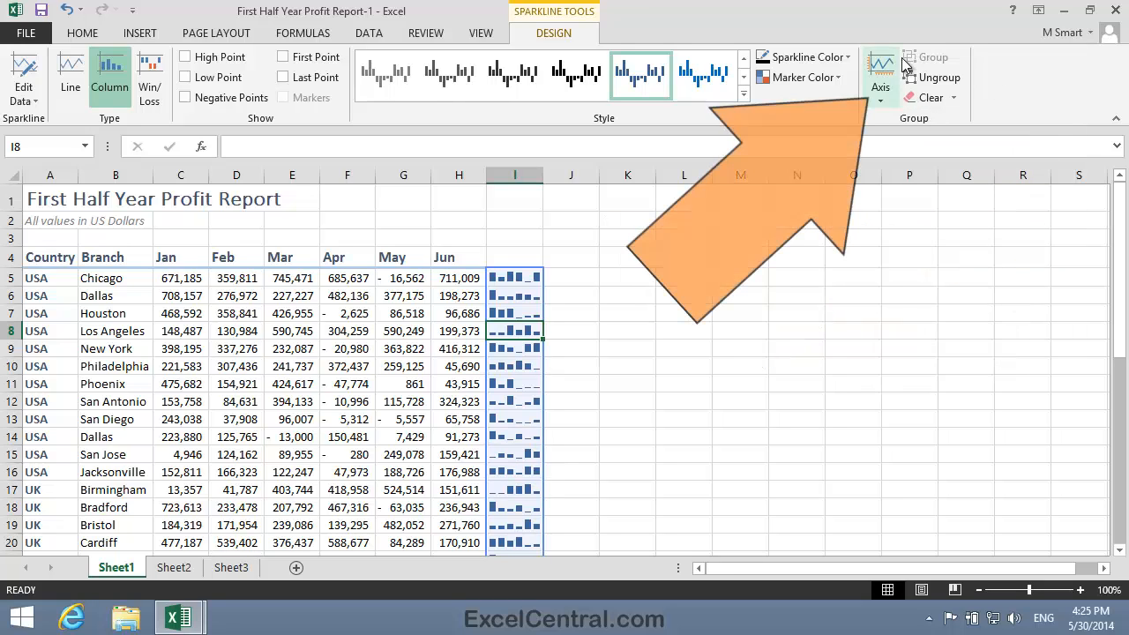
click(880, 71)
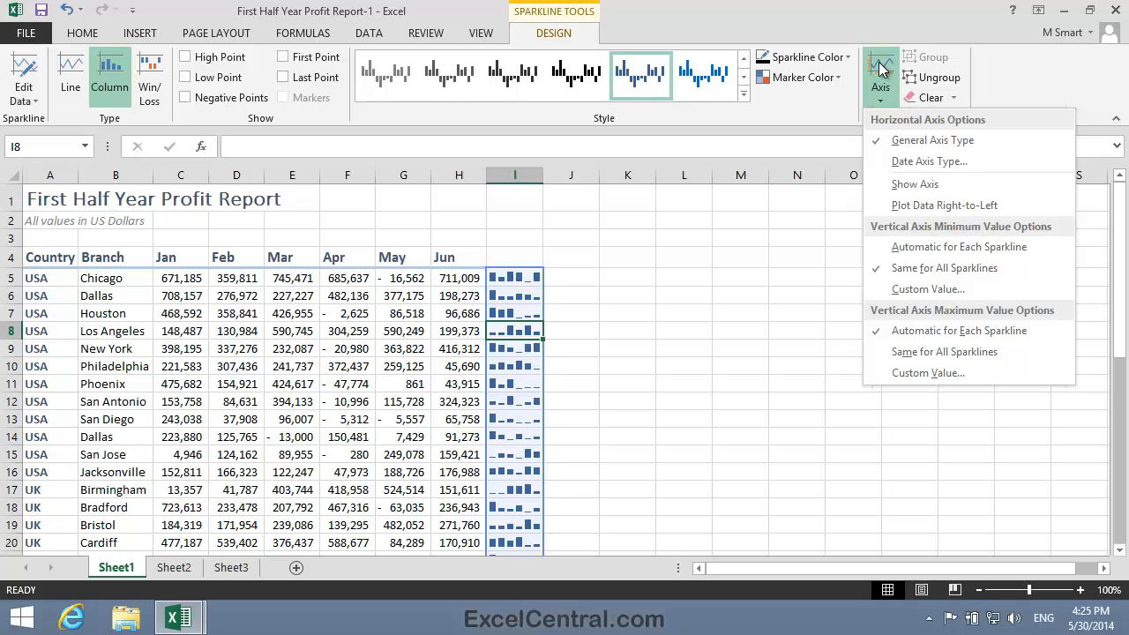
mouse_move(944, 351)
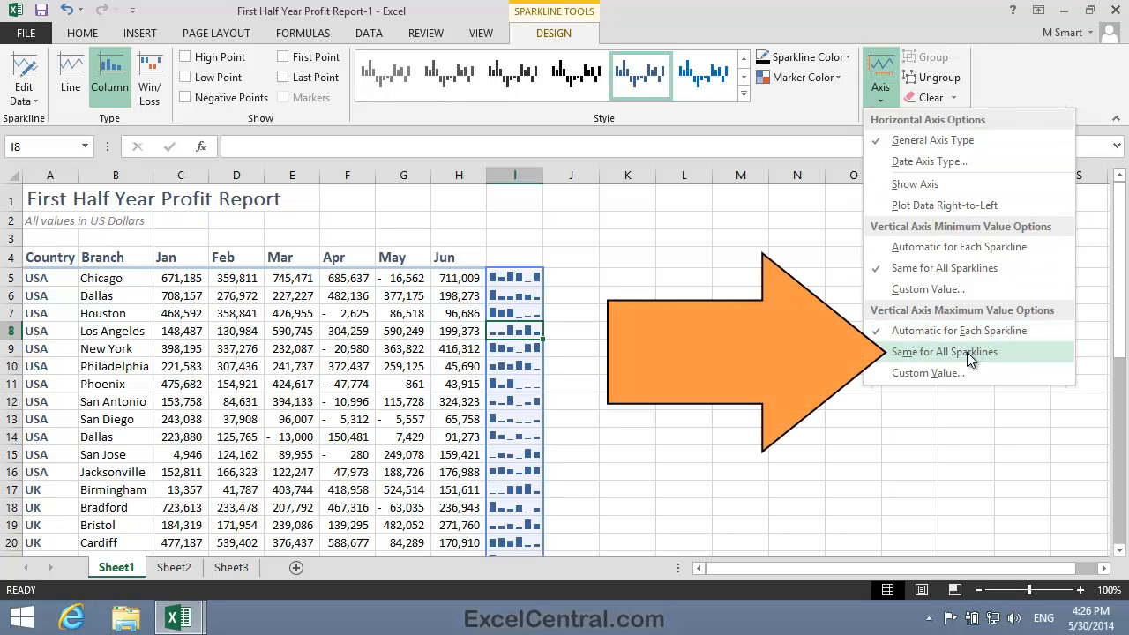
mouse_move(946, 351)
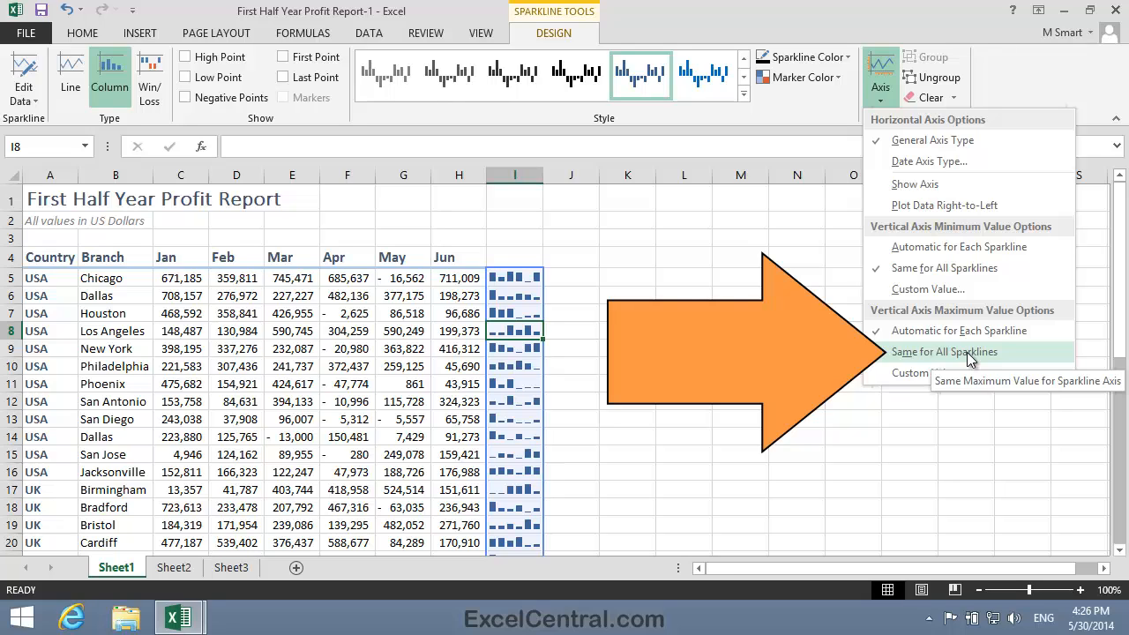
click(944, 351)
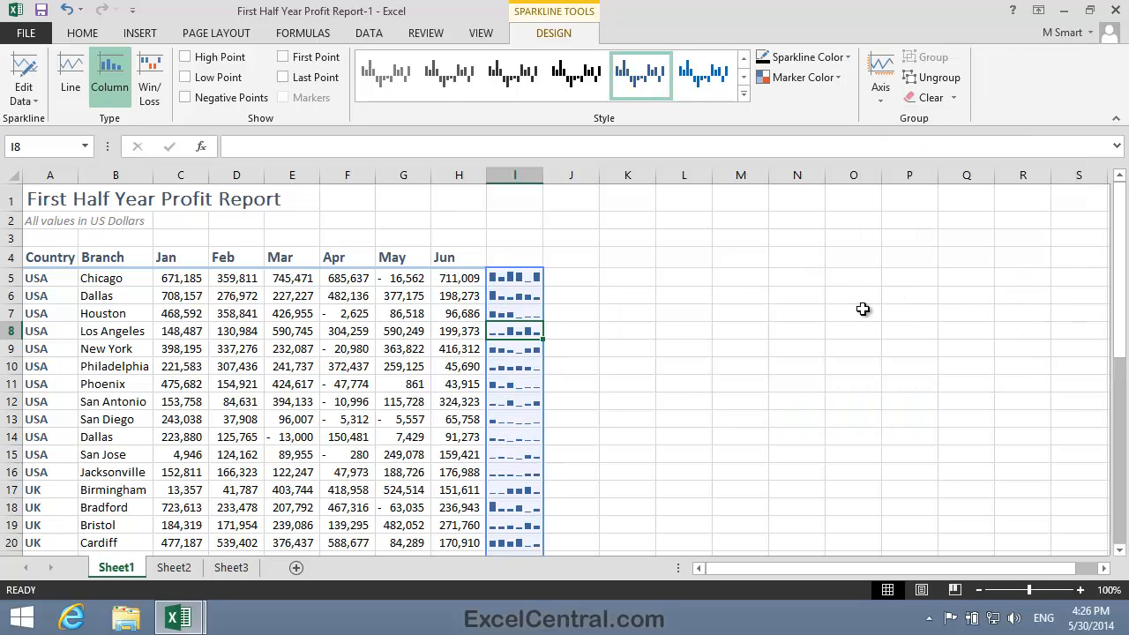
click(854, 277)
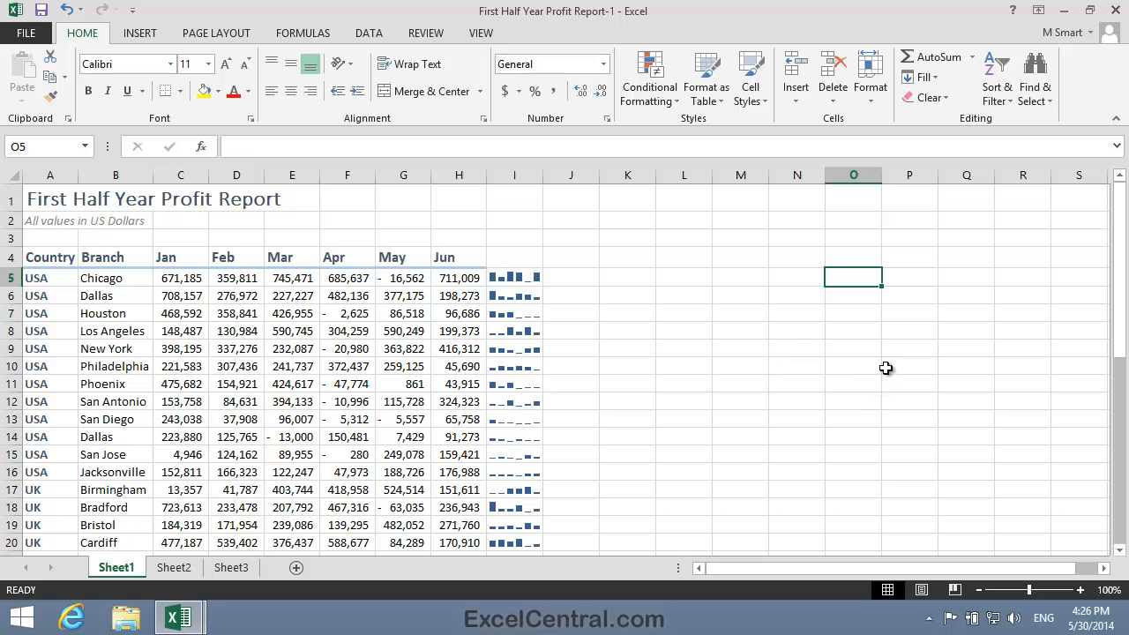
click(515, 277)
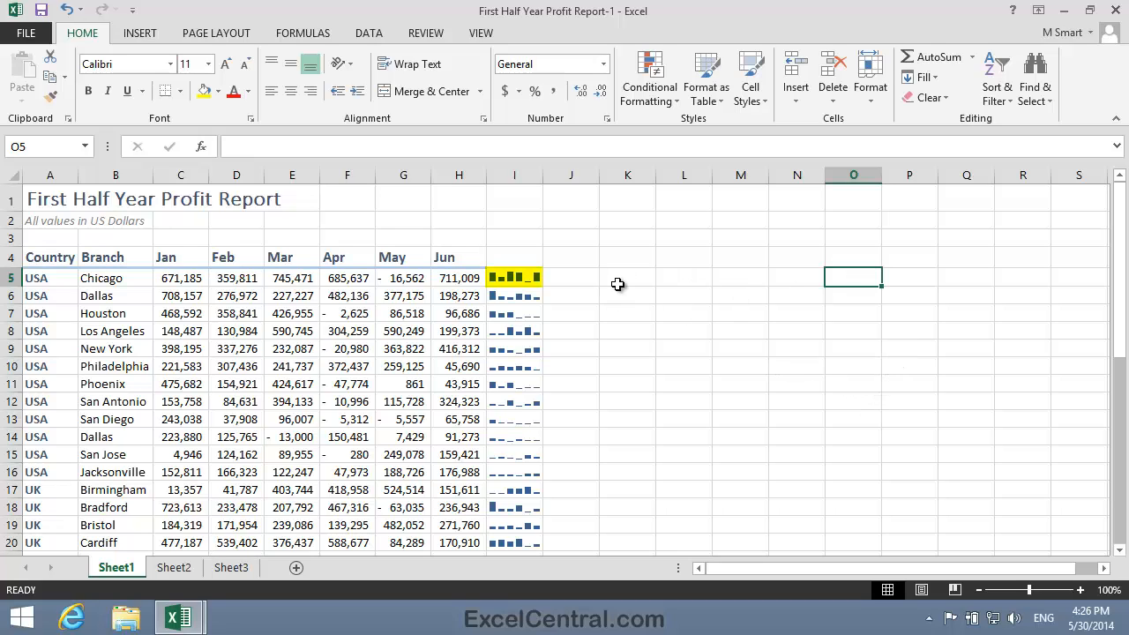
scroll(down, 3)
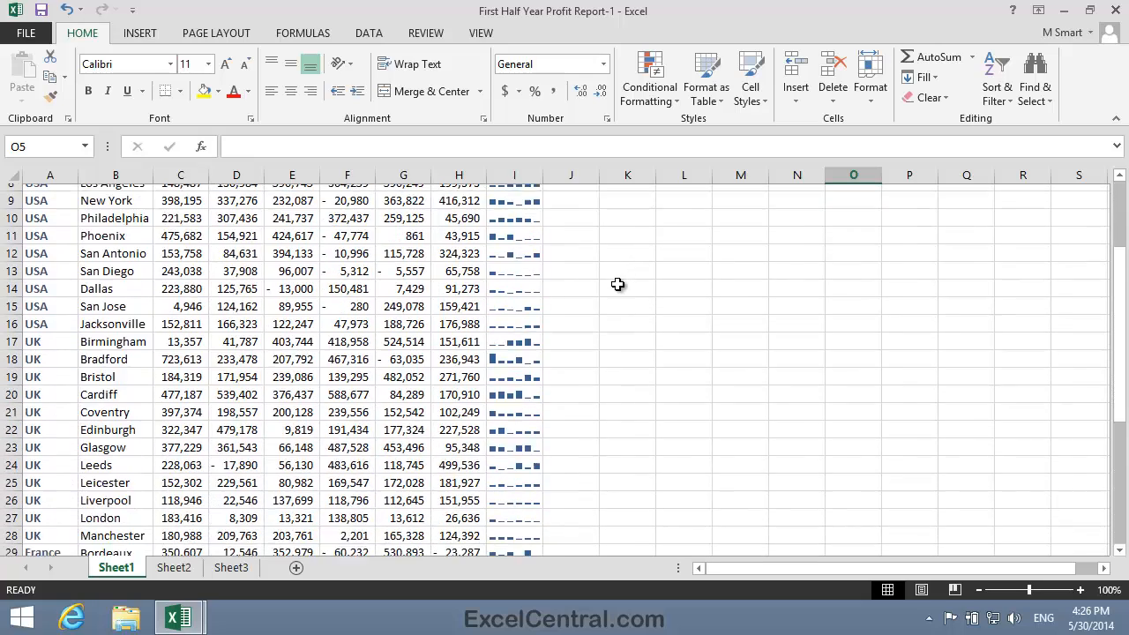
scroll(down, 3)
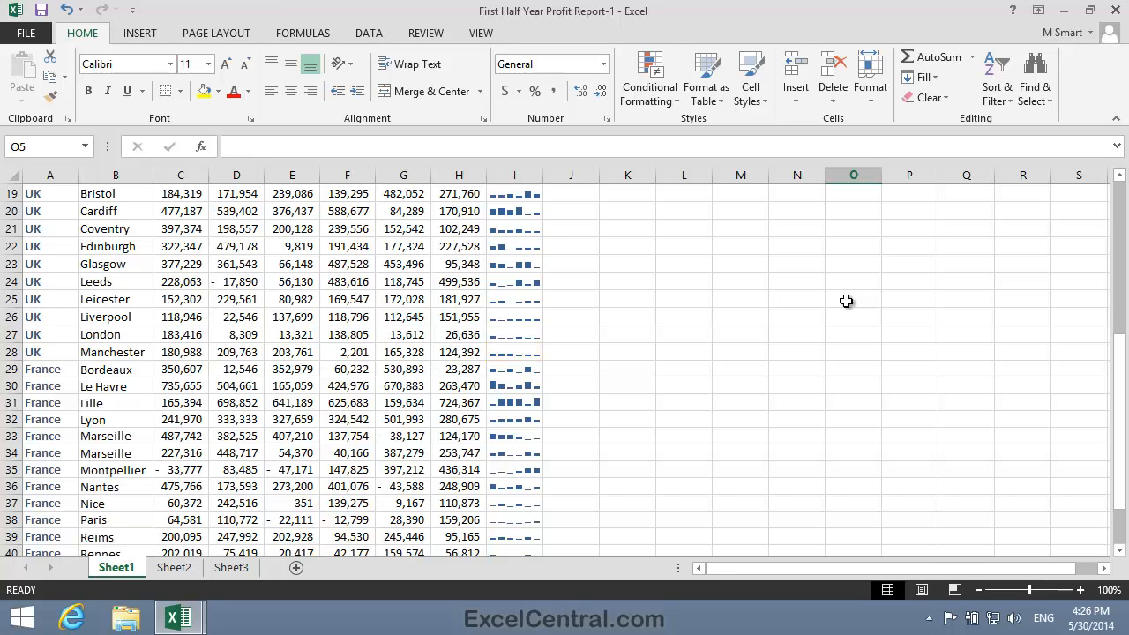
scroll(up, 3)
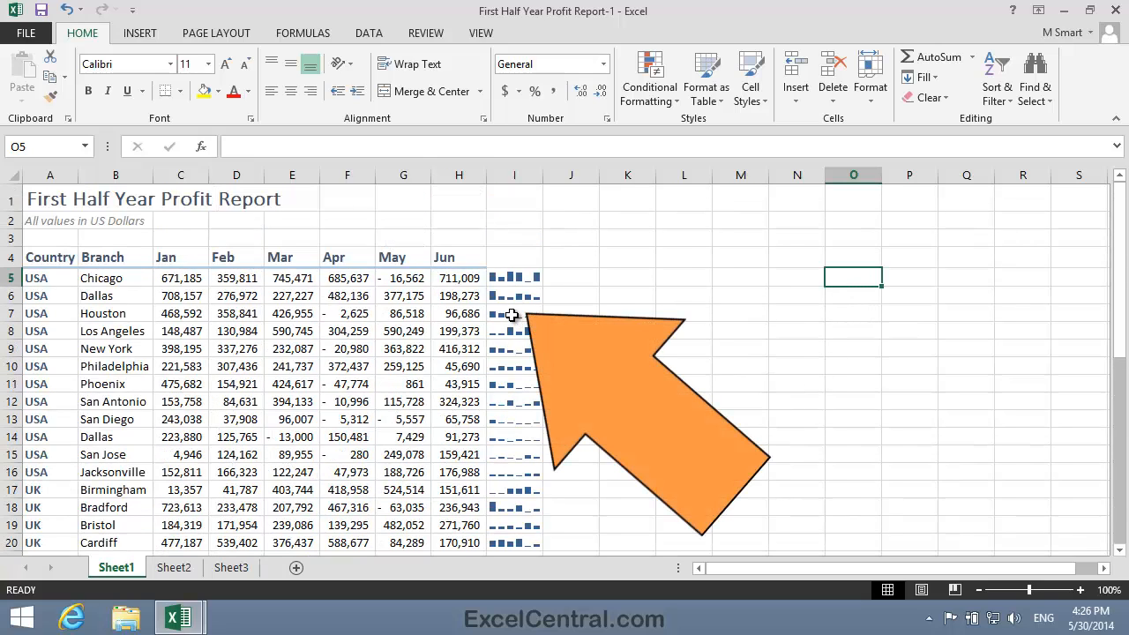
click(516, 314)
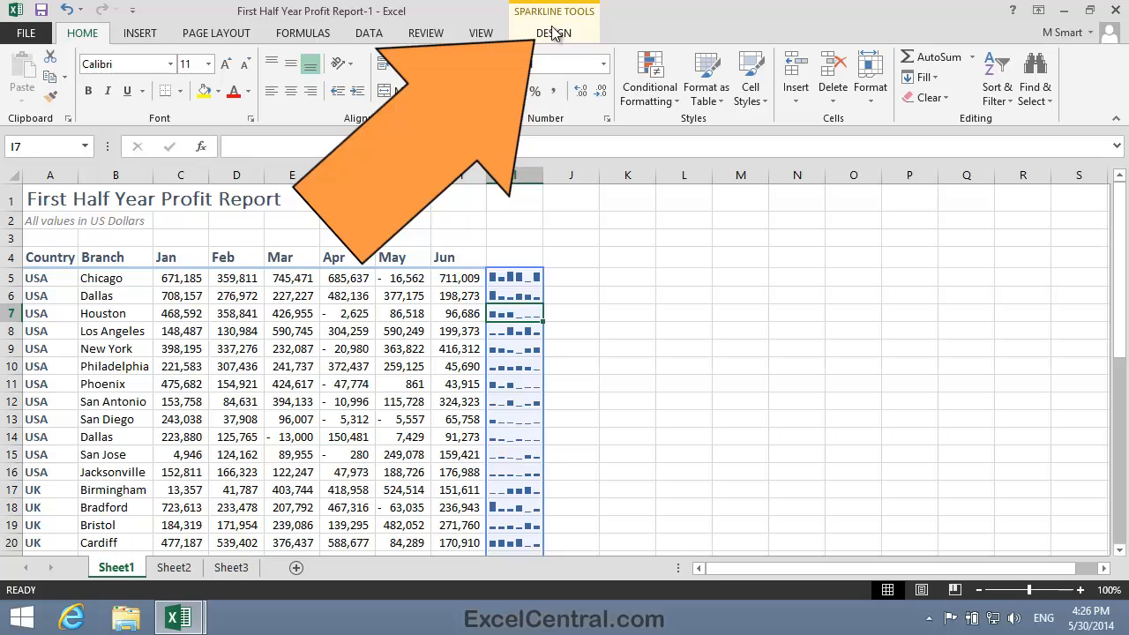
click(554, 32)
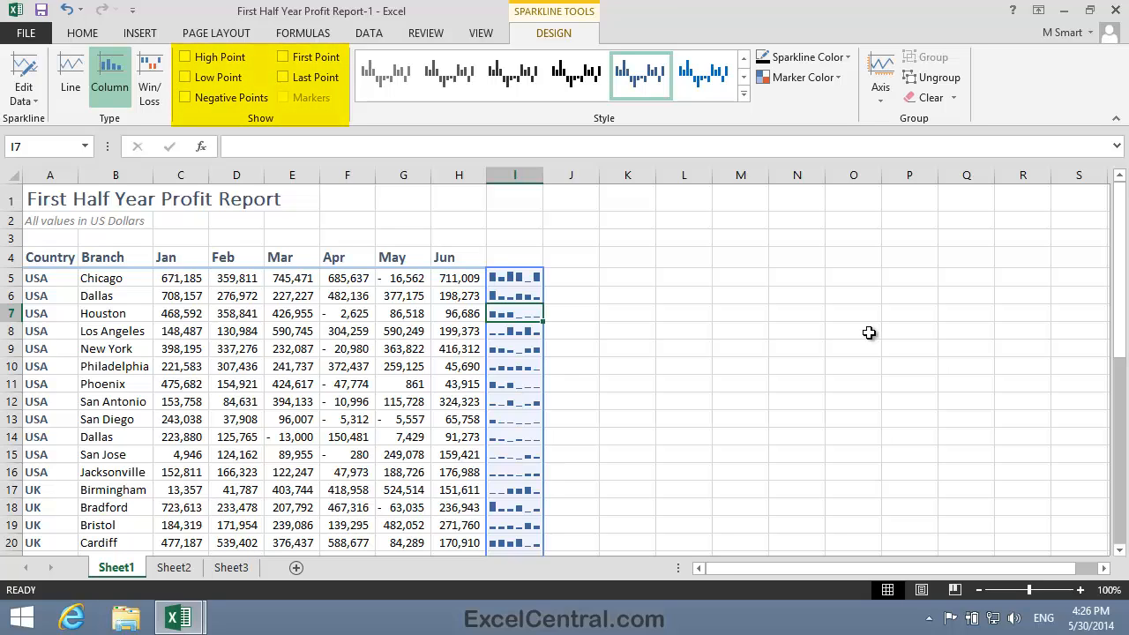
mouse_move(406, 201)
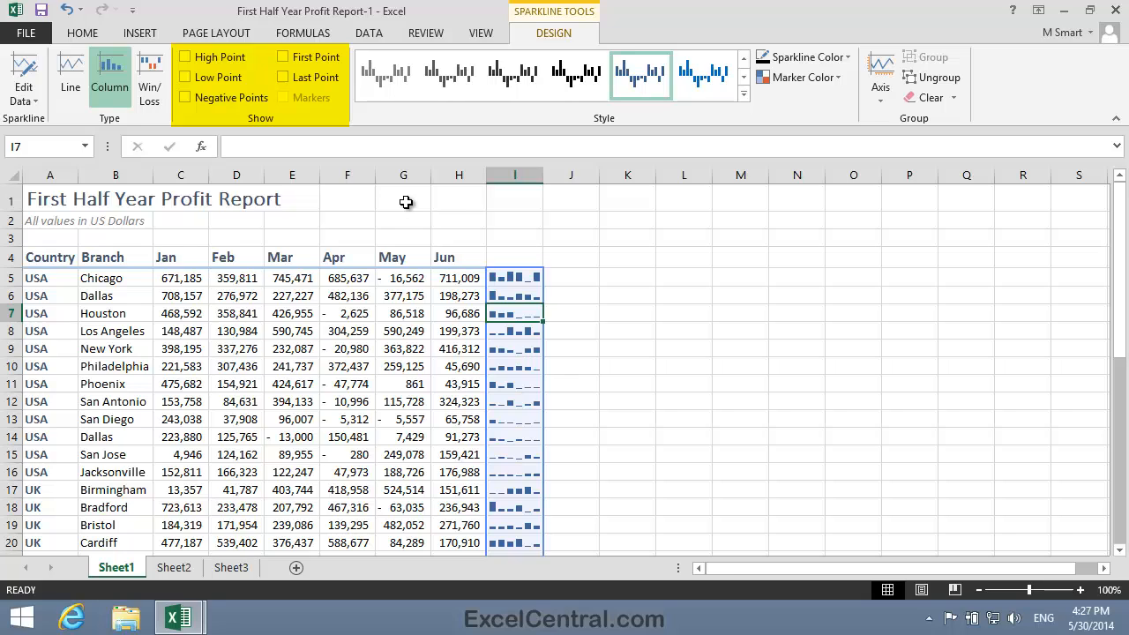
mouse_move(424, 116)
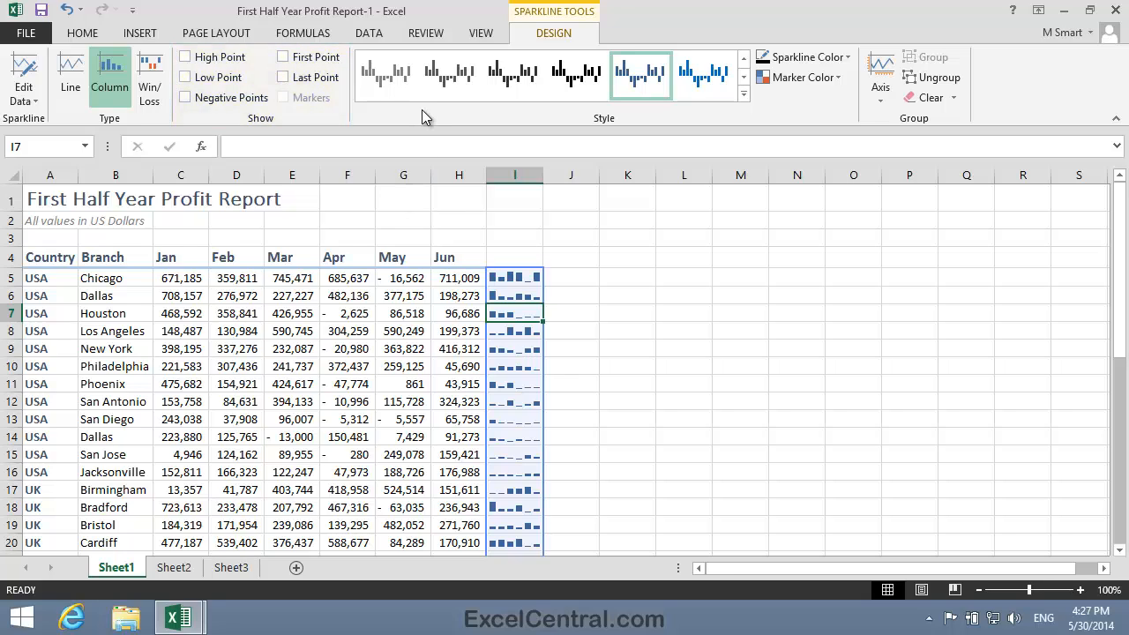
mouse_move(342, 120)
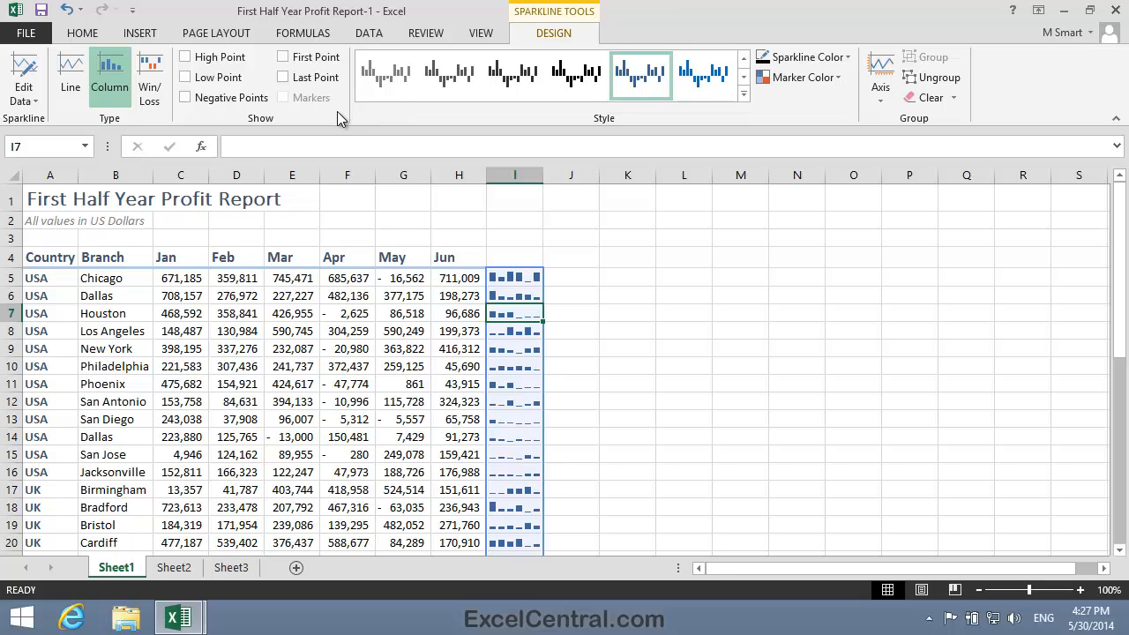
click(185, 56)
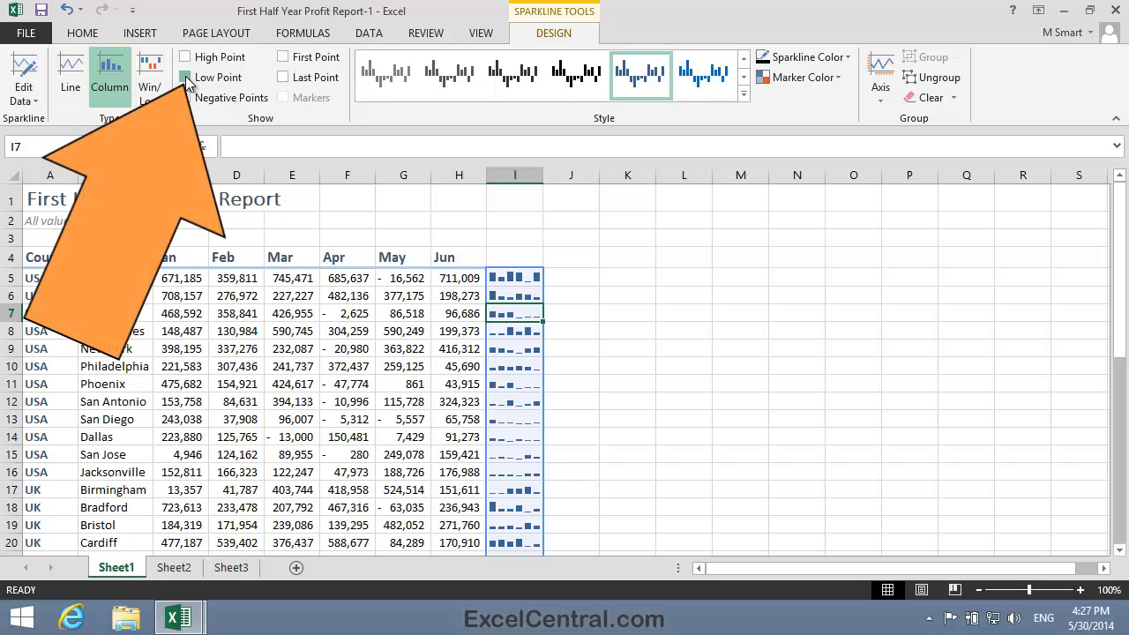
click(185, 77)
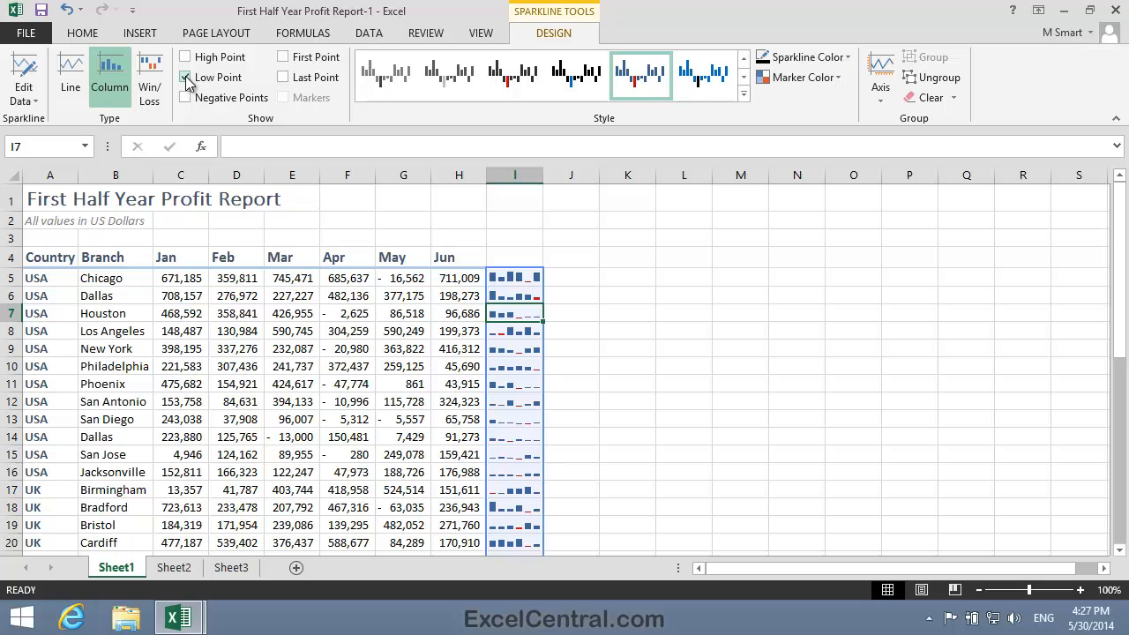
click(187, 77)
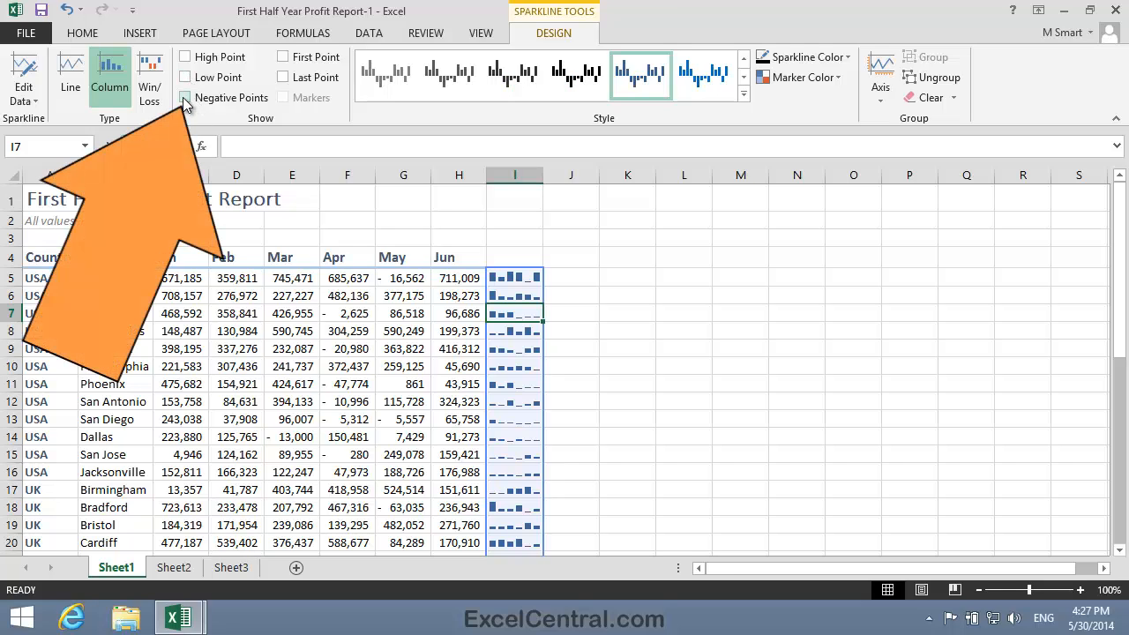
click(186, 99)
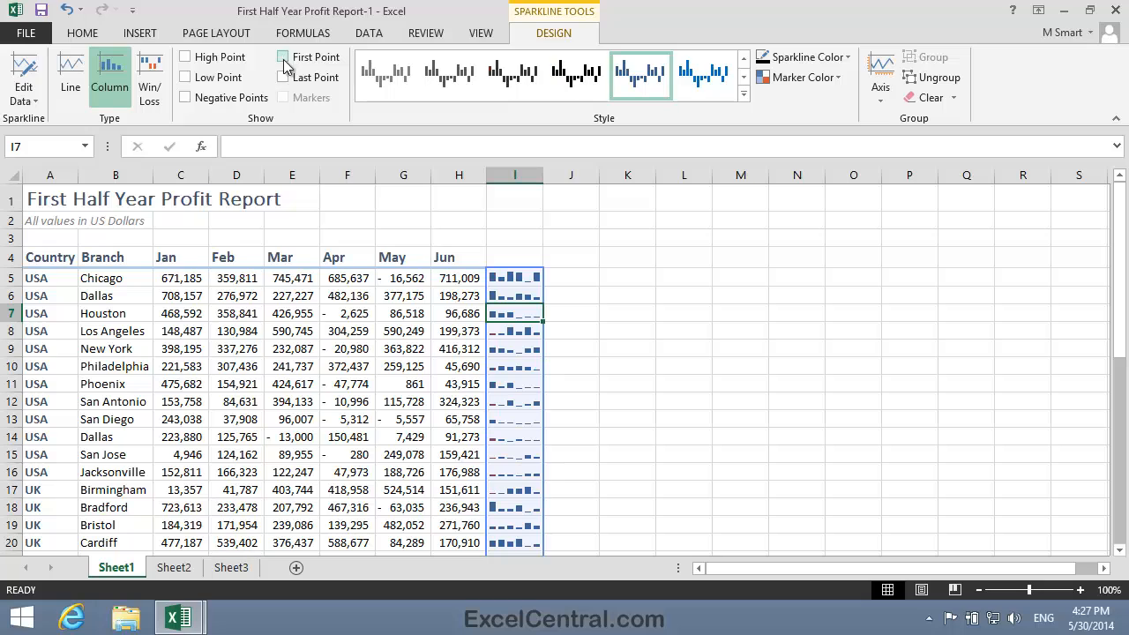
click(284, 78)
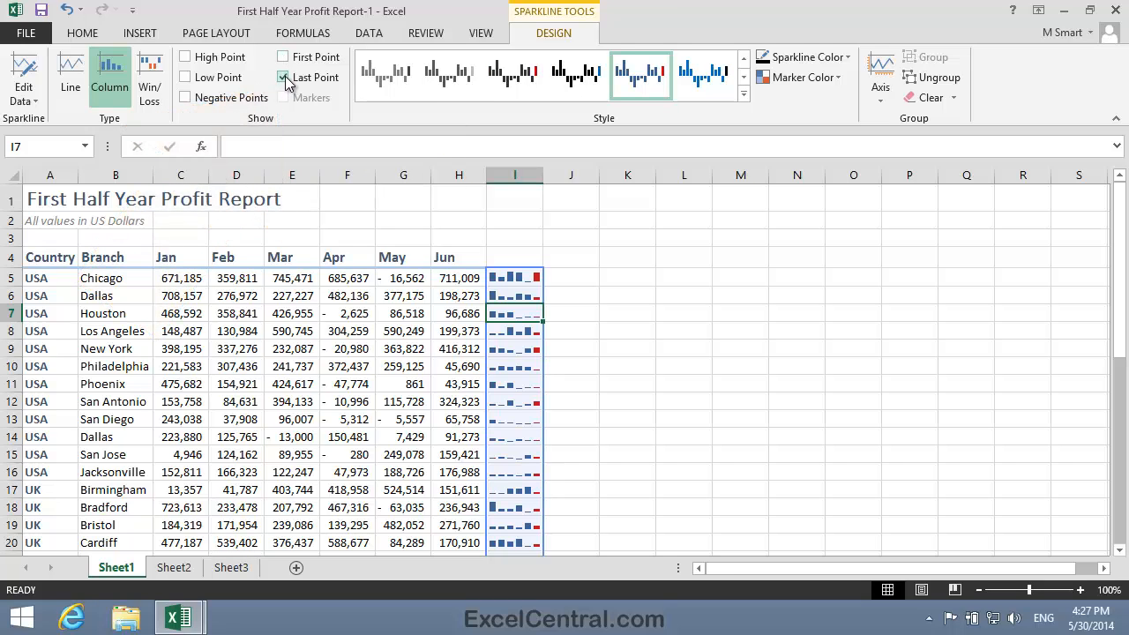
click(282, 78)
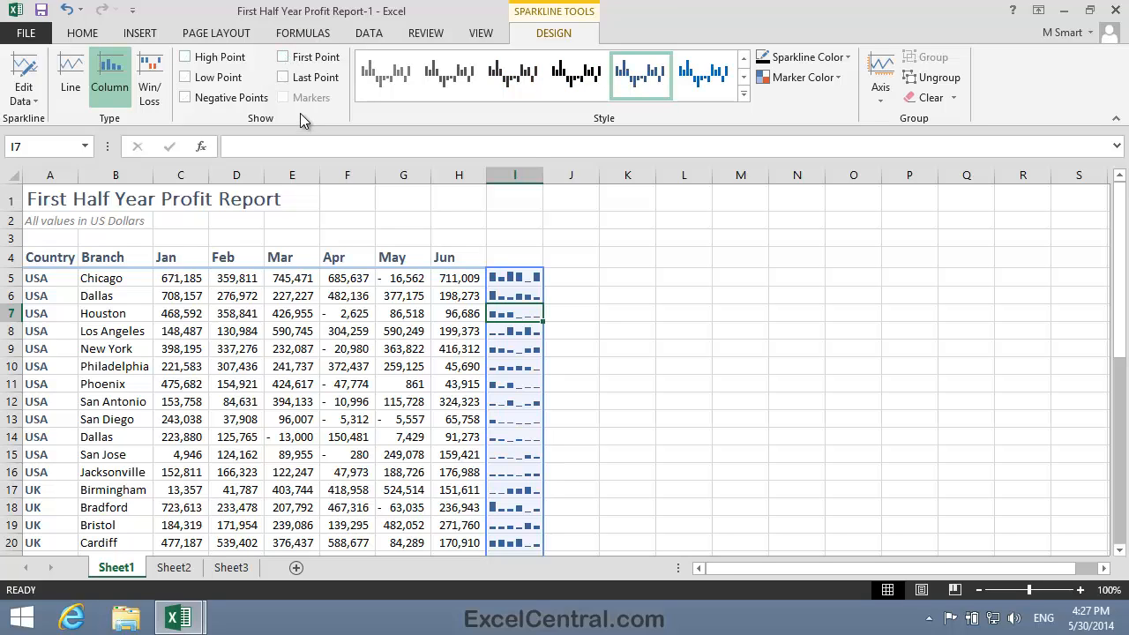
mouse_move(836, 131)
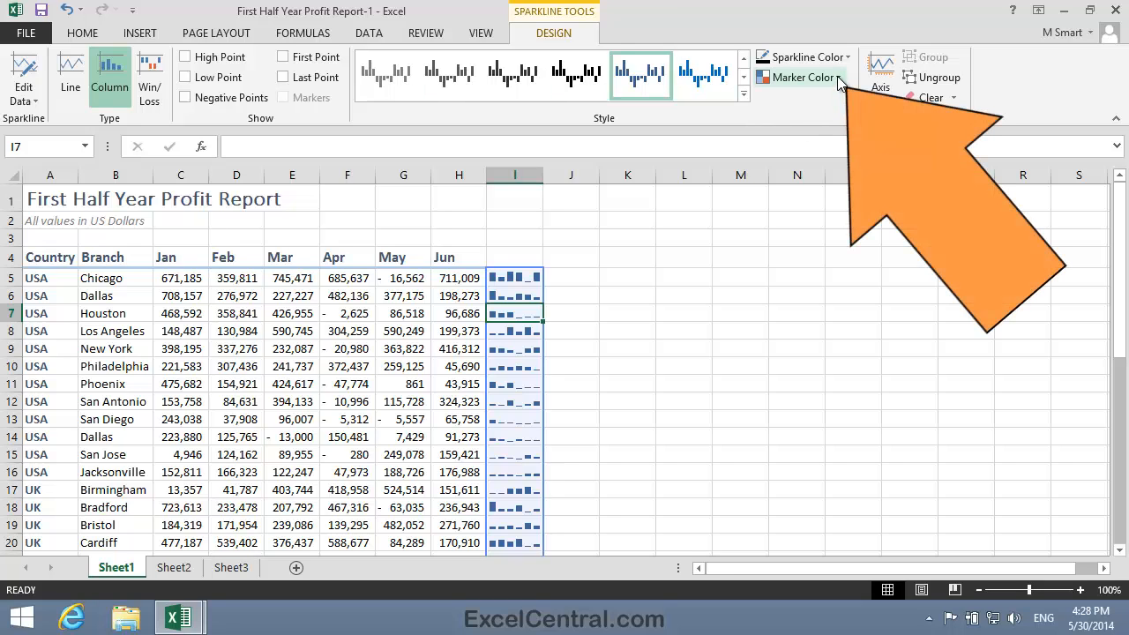
click(804, 78)
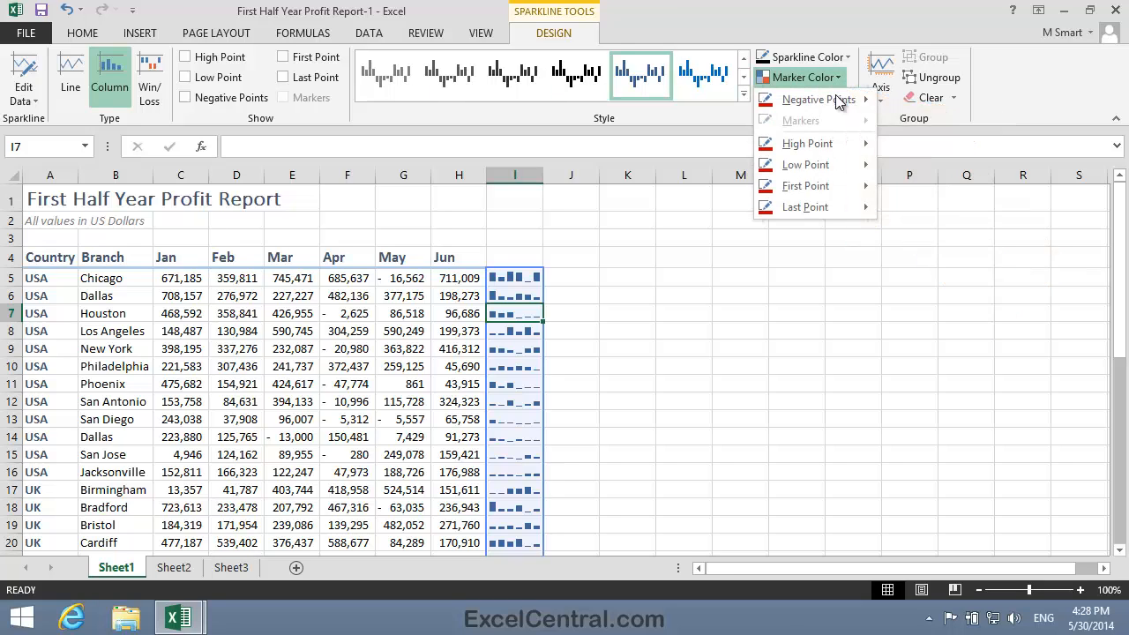
mouse_move(805, 164)
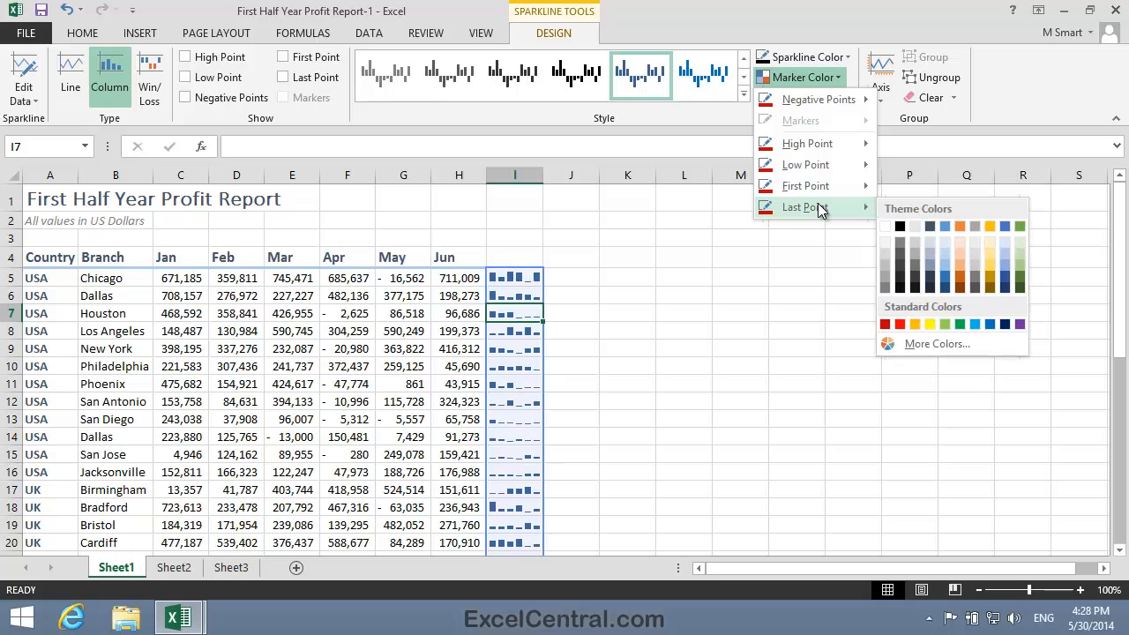
mouse_move(710, 204)
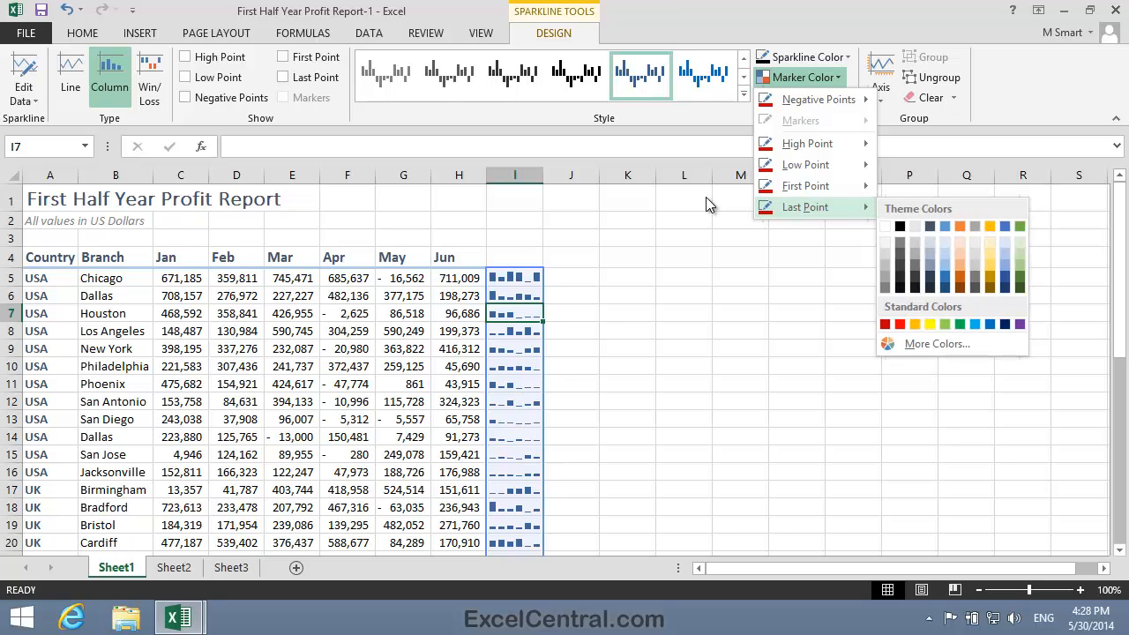
mouse_move(699, 208)
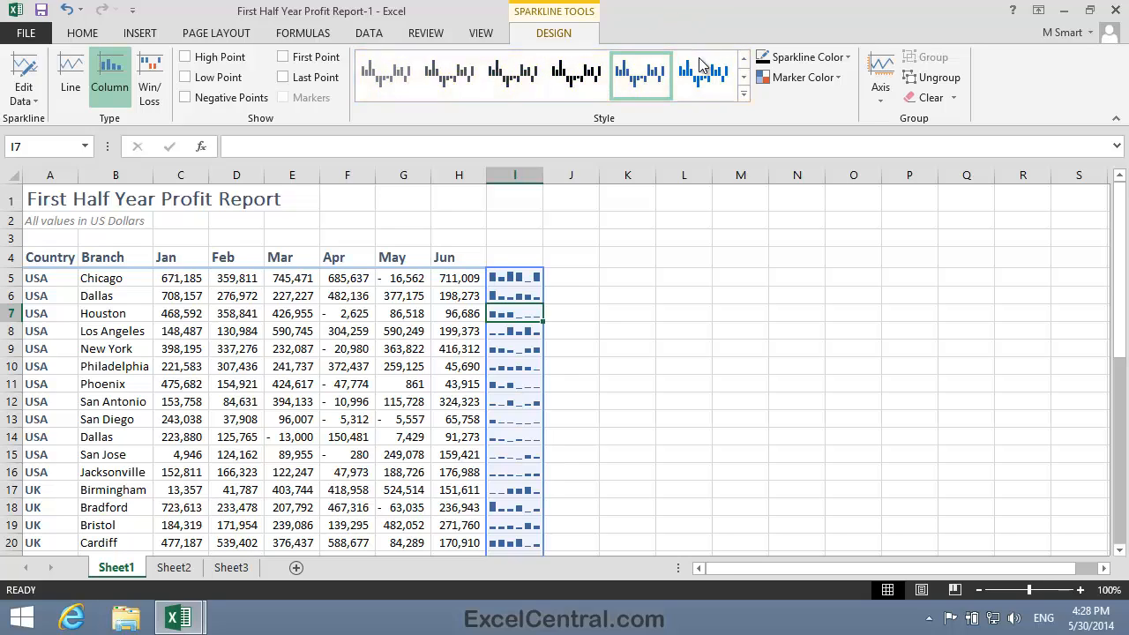
click(744, 93)
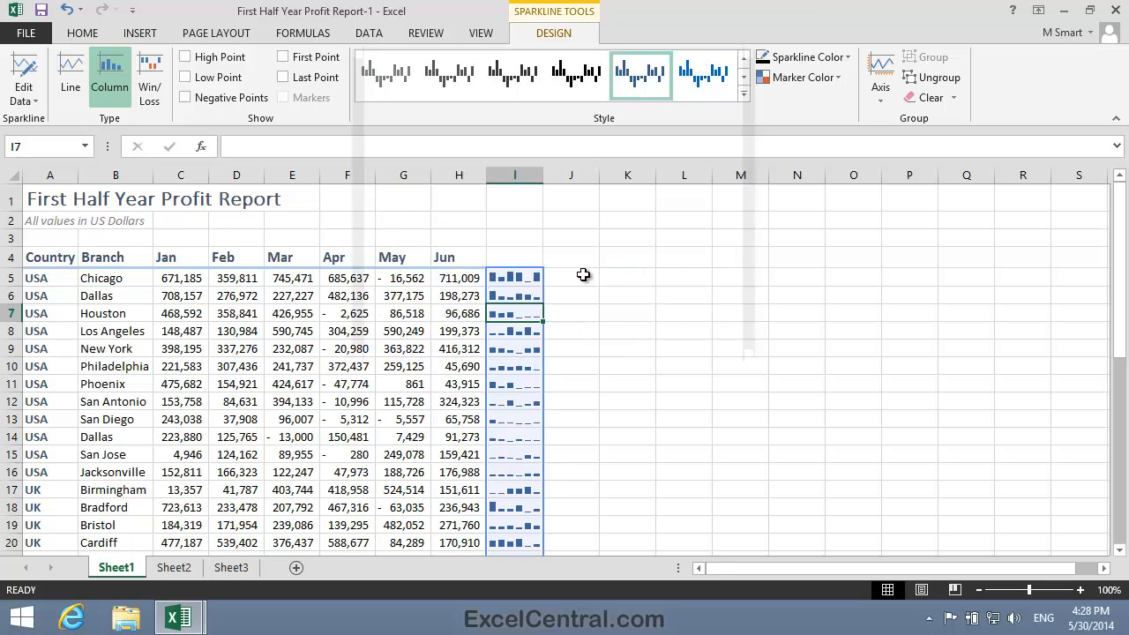
click(578, 74)
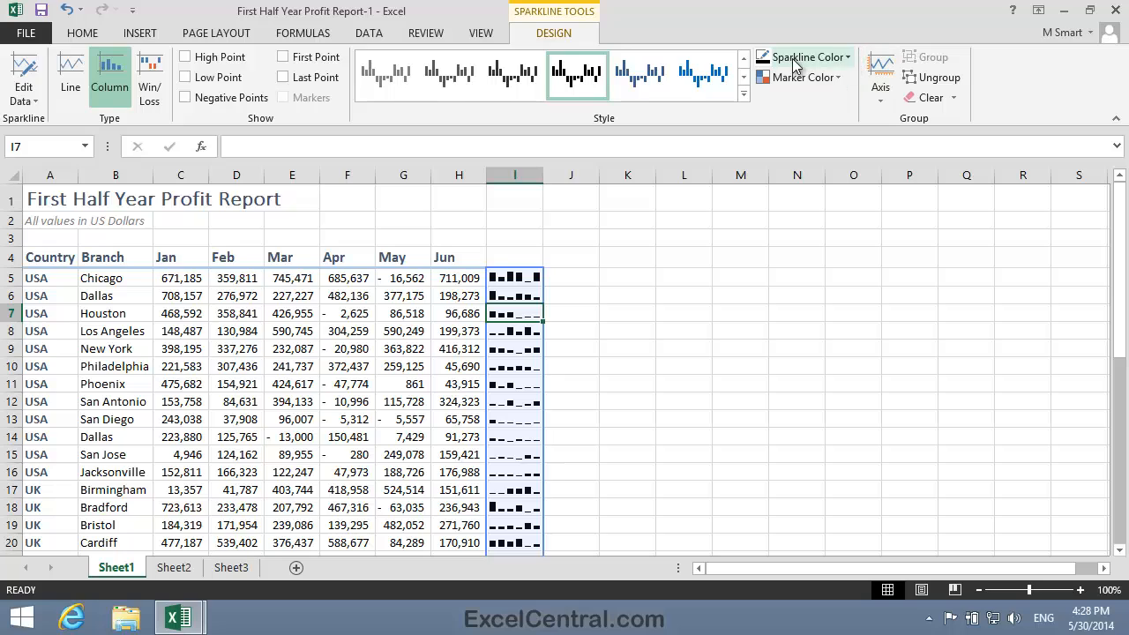
click(641, 74)
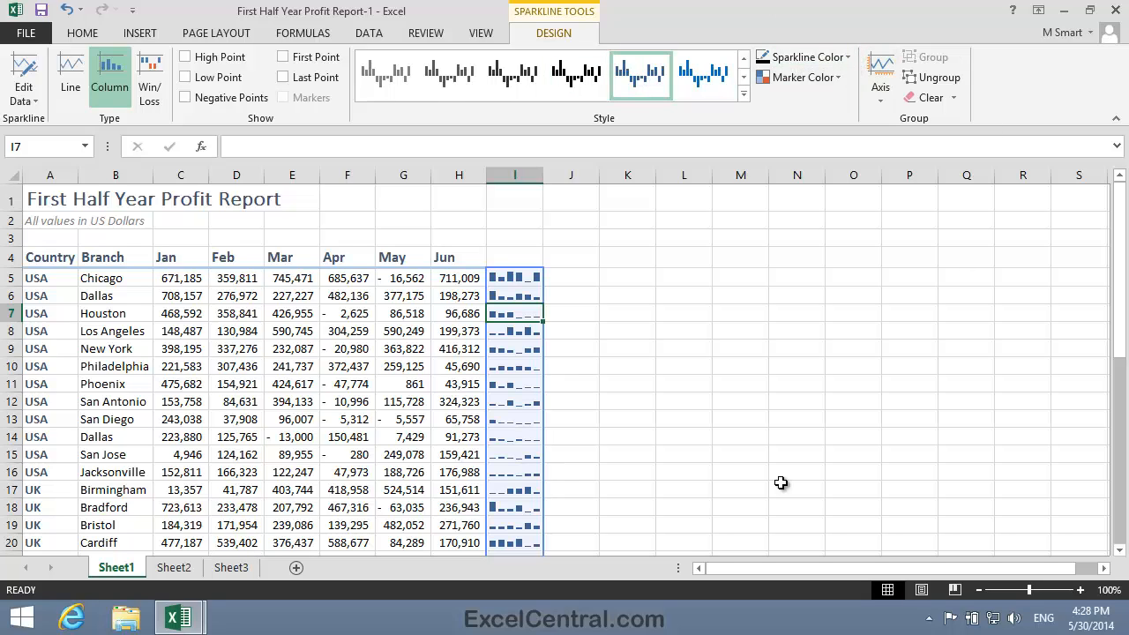
mouse_move(712, 348)
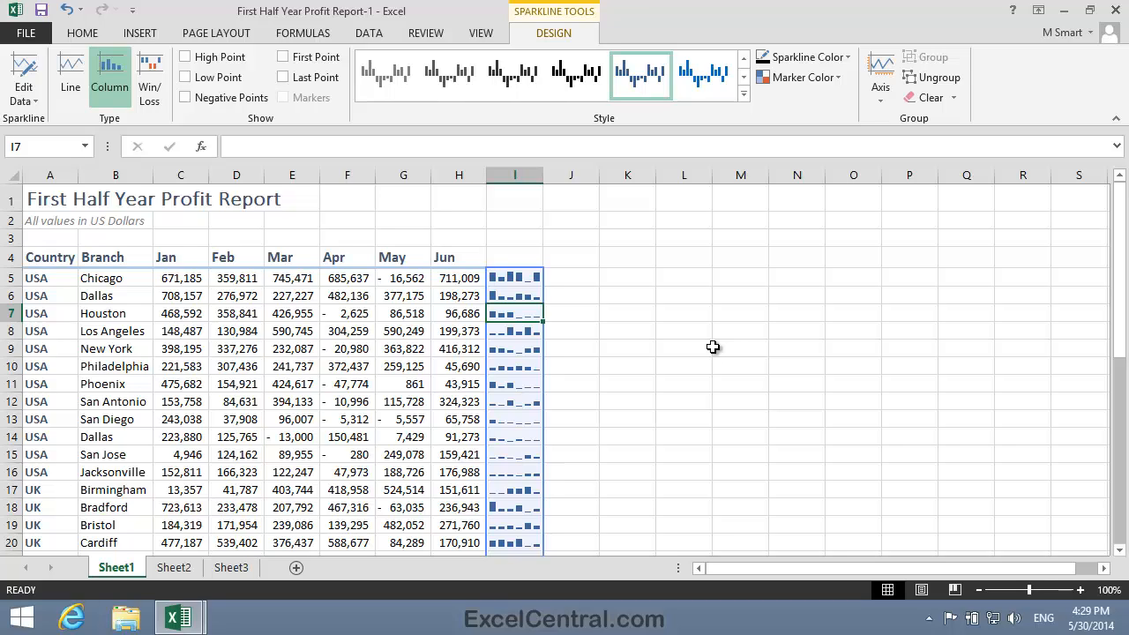
mouse_move(516, 314)
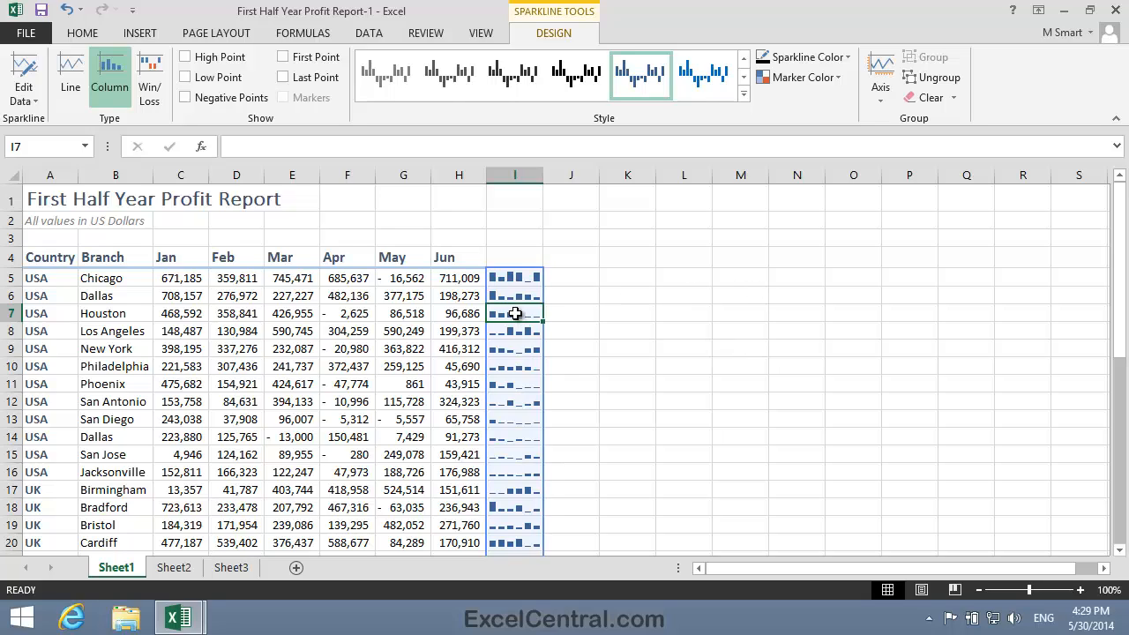
mouse_move(654, 289)
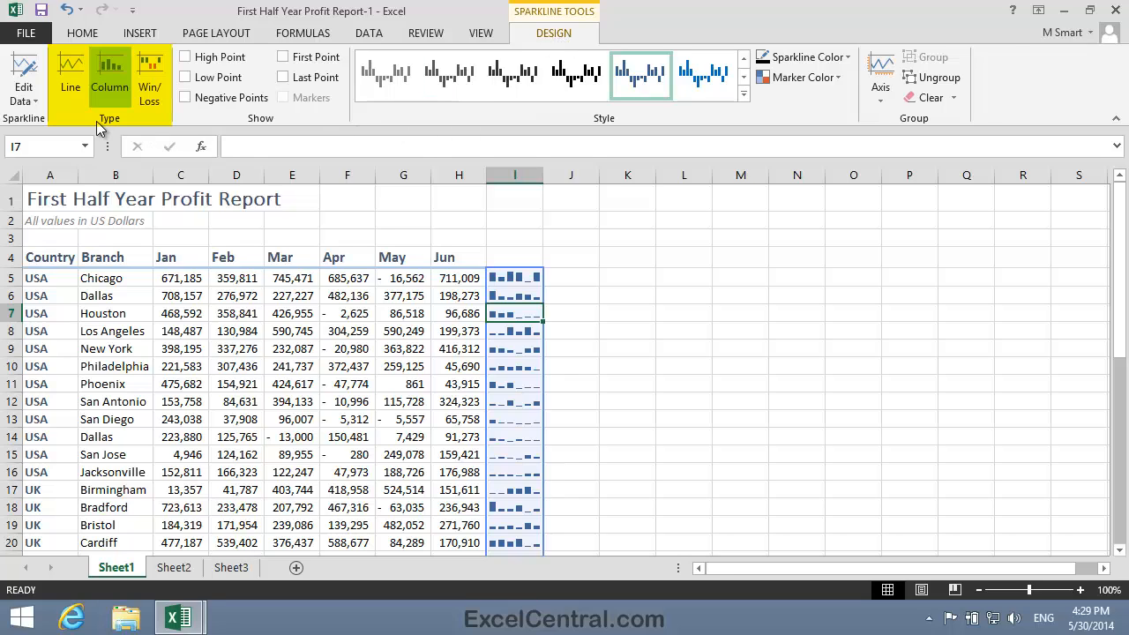
Step: Change the column I sparklines to Line type, briefly trying Win/Loss first
click(71, 74)
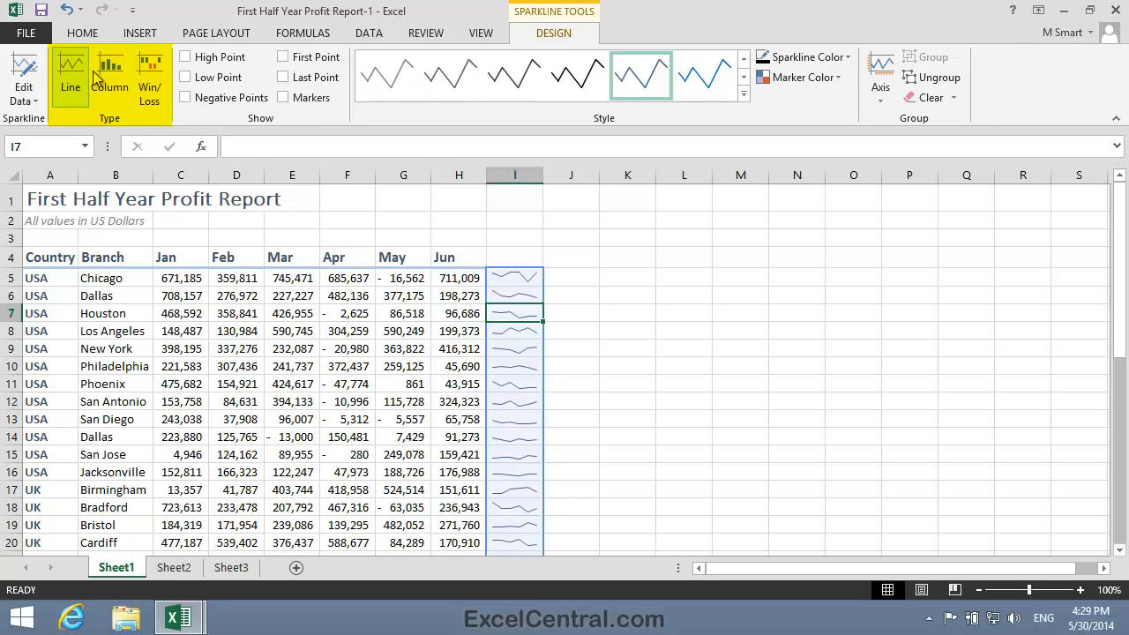
click(110, 74)
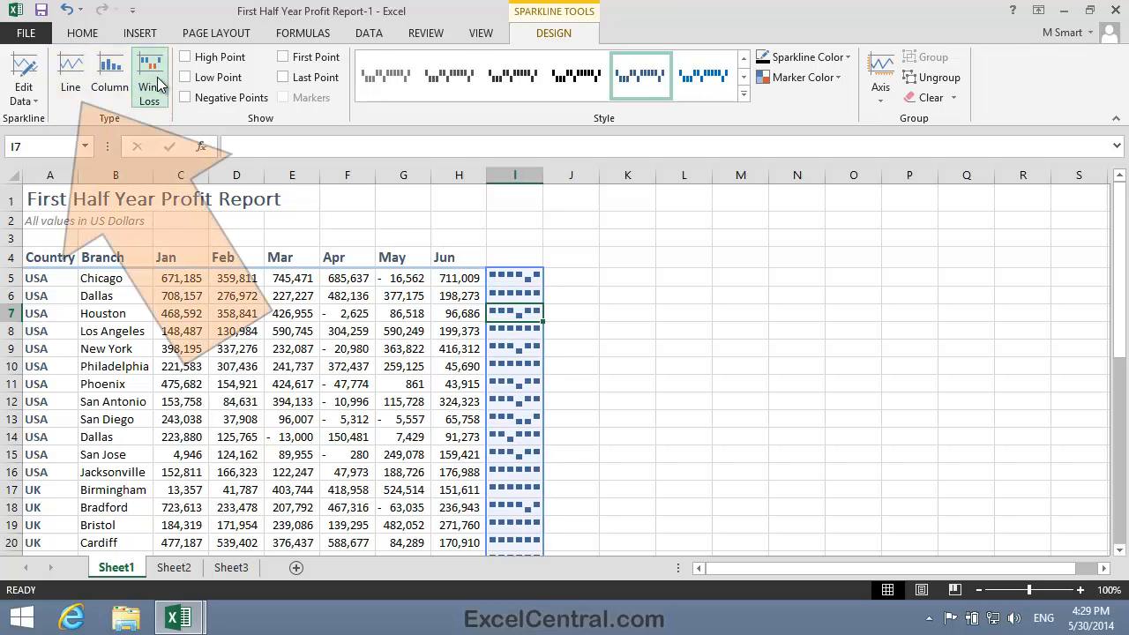
click(70, 75)
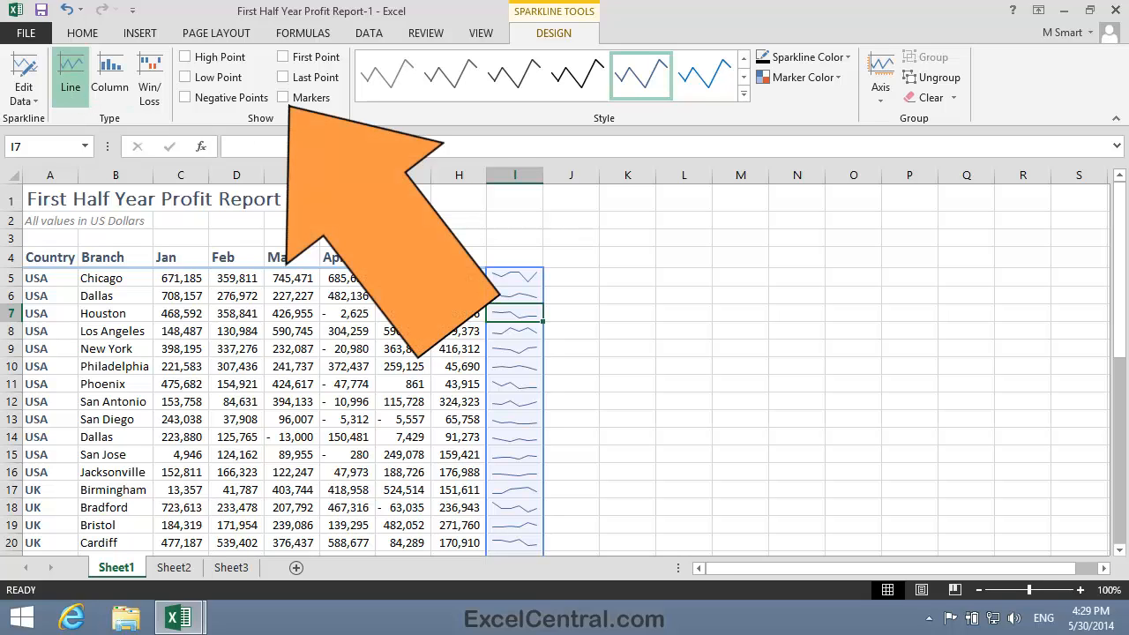
Step: Show Markers on every data point of the line sparklines
click(282, 97)
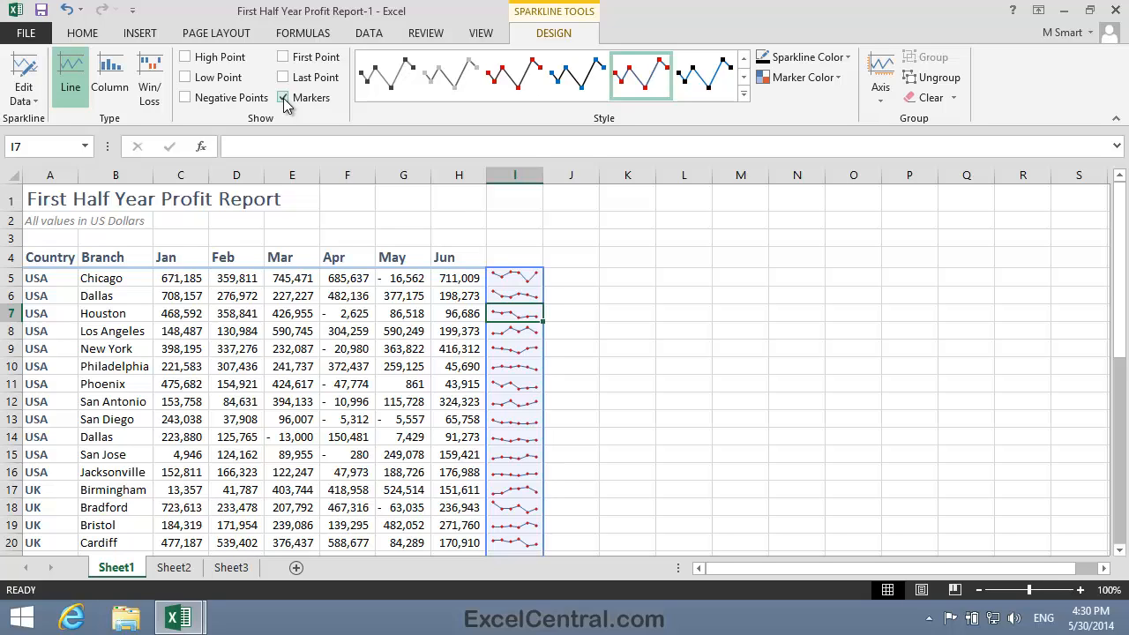
click(282, 97)
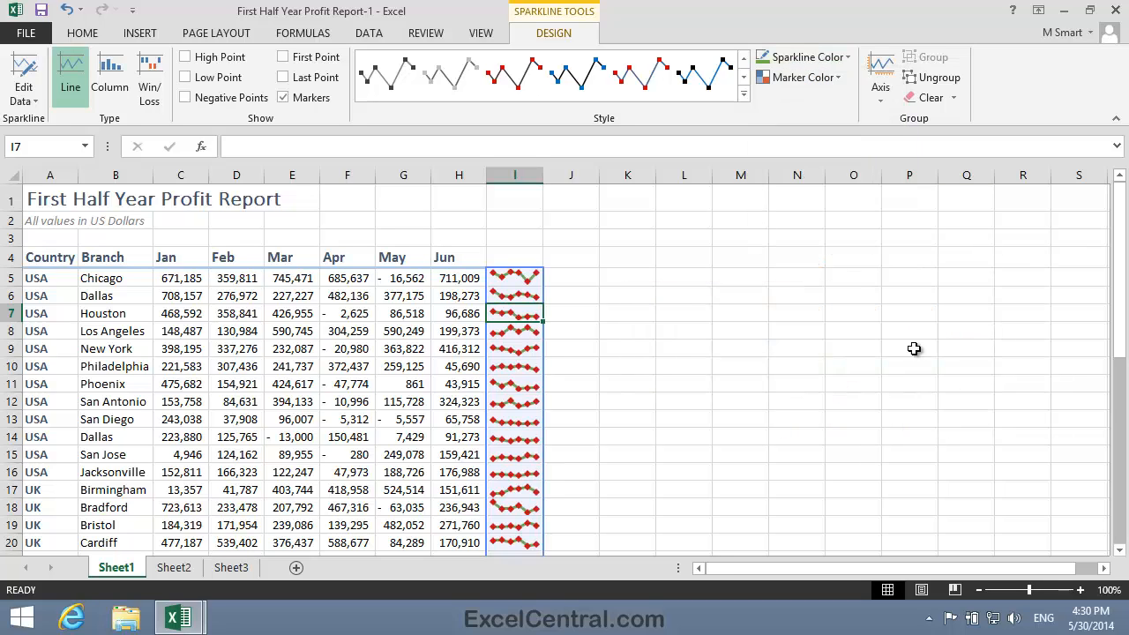
mouse_move(903, 321)
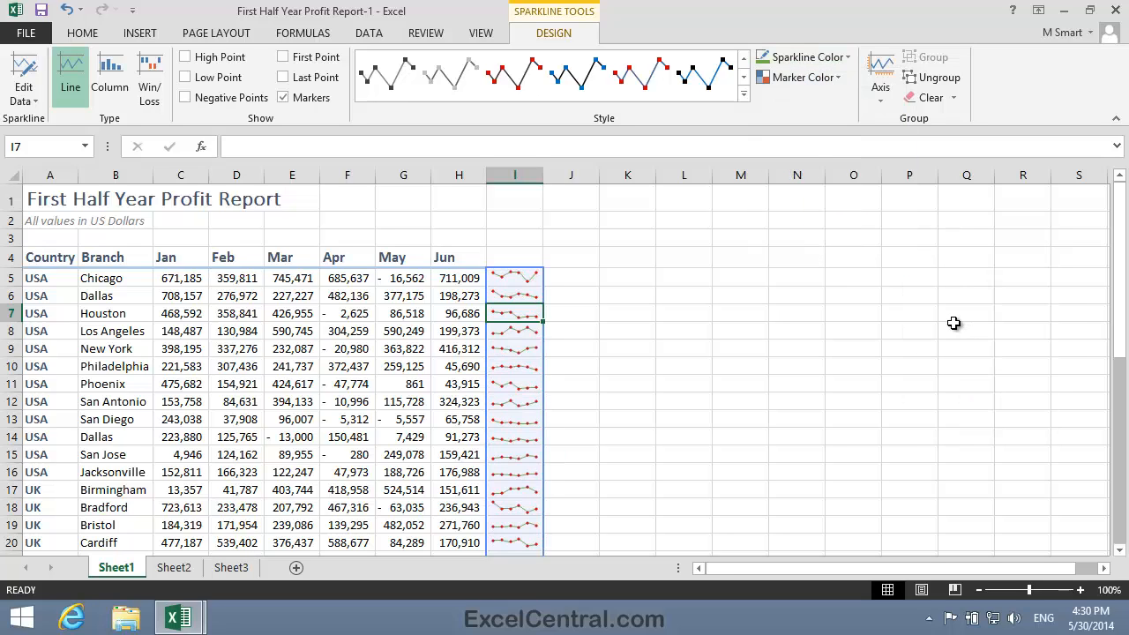
mouse_move(951, 317)
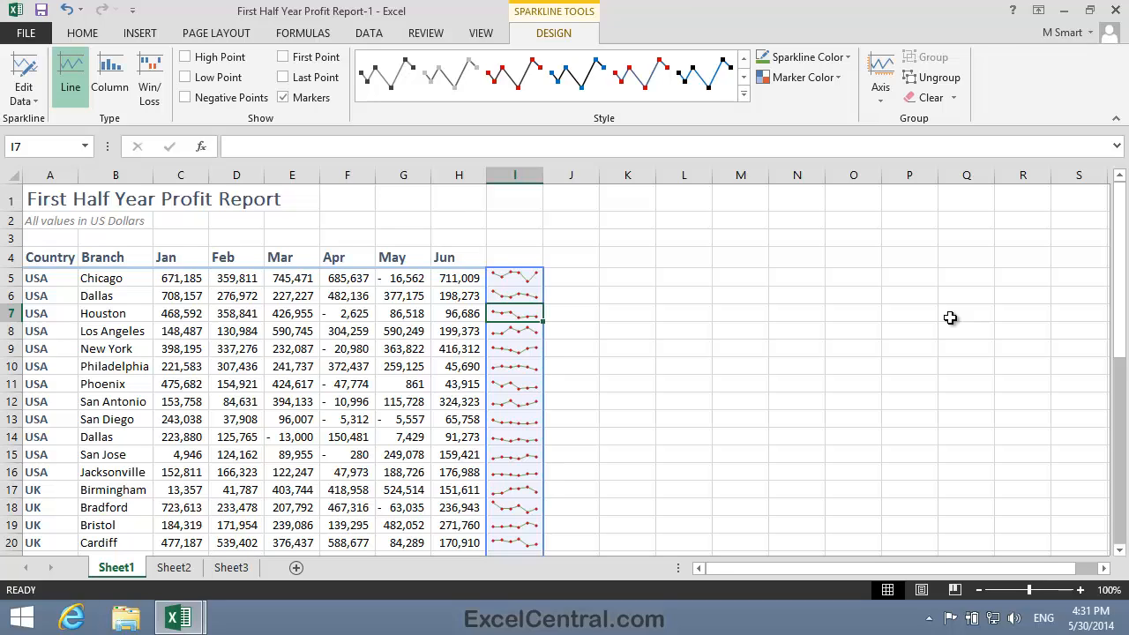
mouse_move(960, 381)
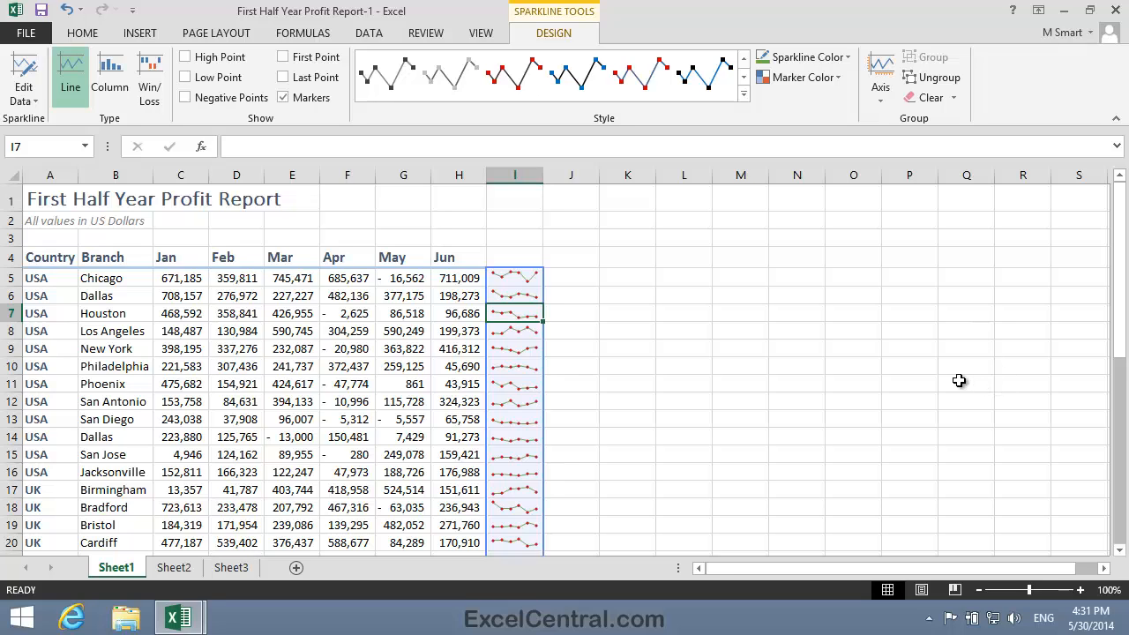
click(515, 349)
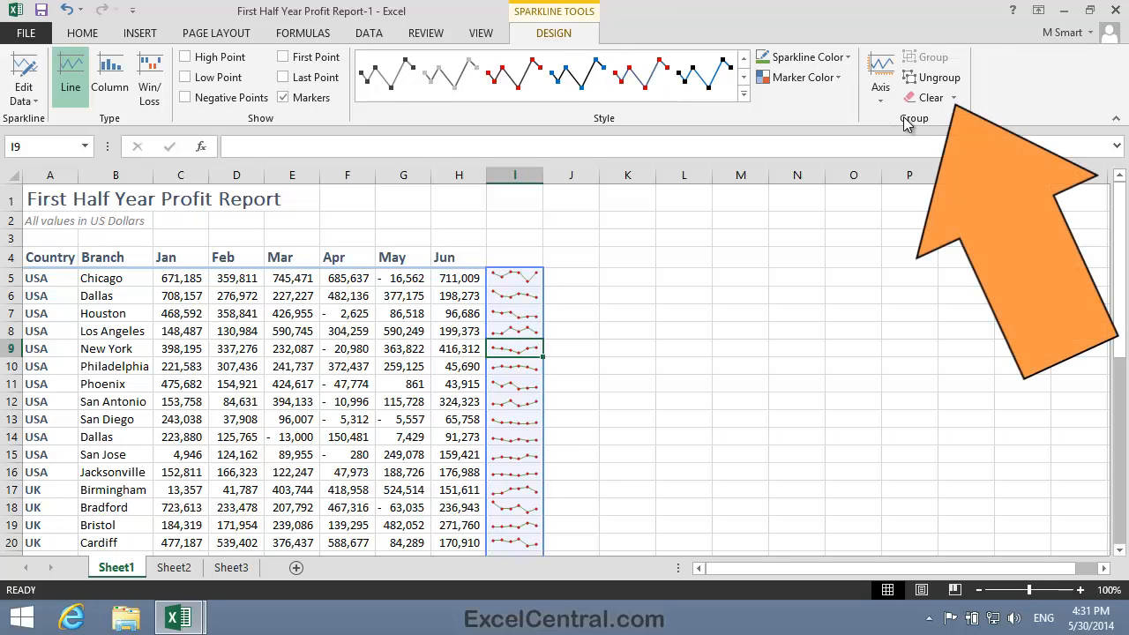
mouse_move(914, 125)
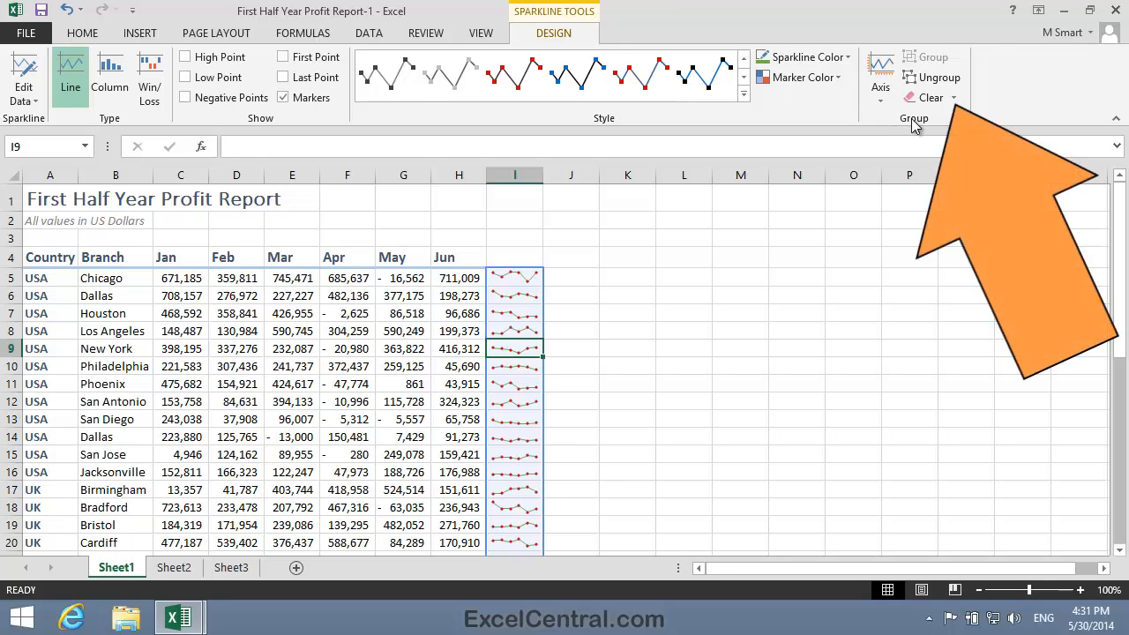
Step: Clear Selected Sparkline Groups to empty column I of all sparklines
click(931, 97)
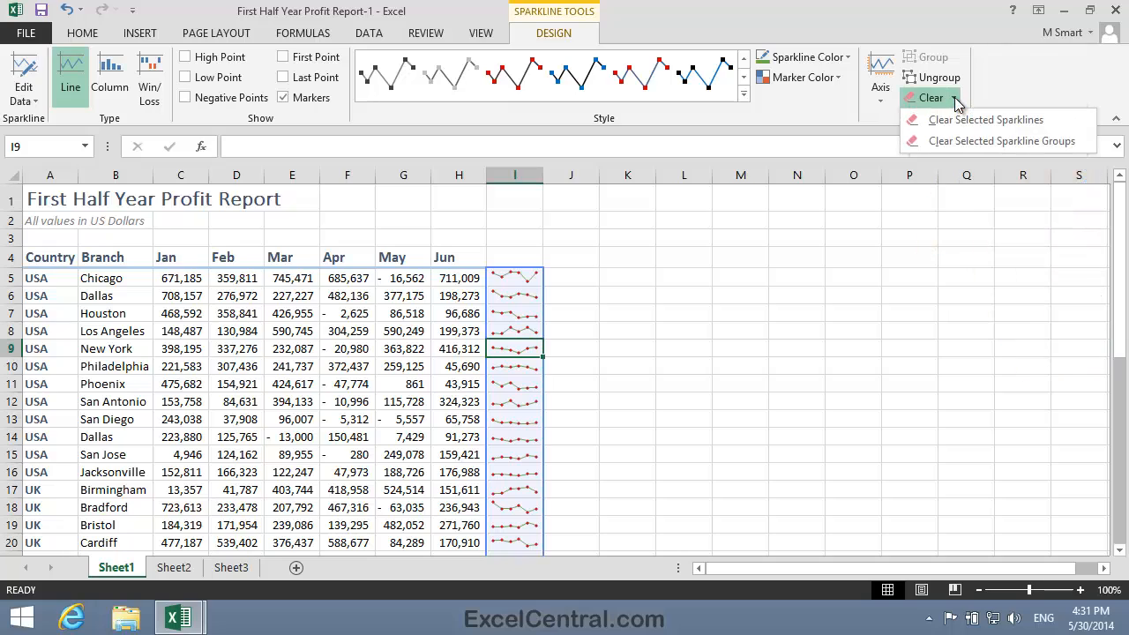
mouse_move(985, 120)
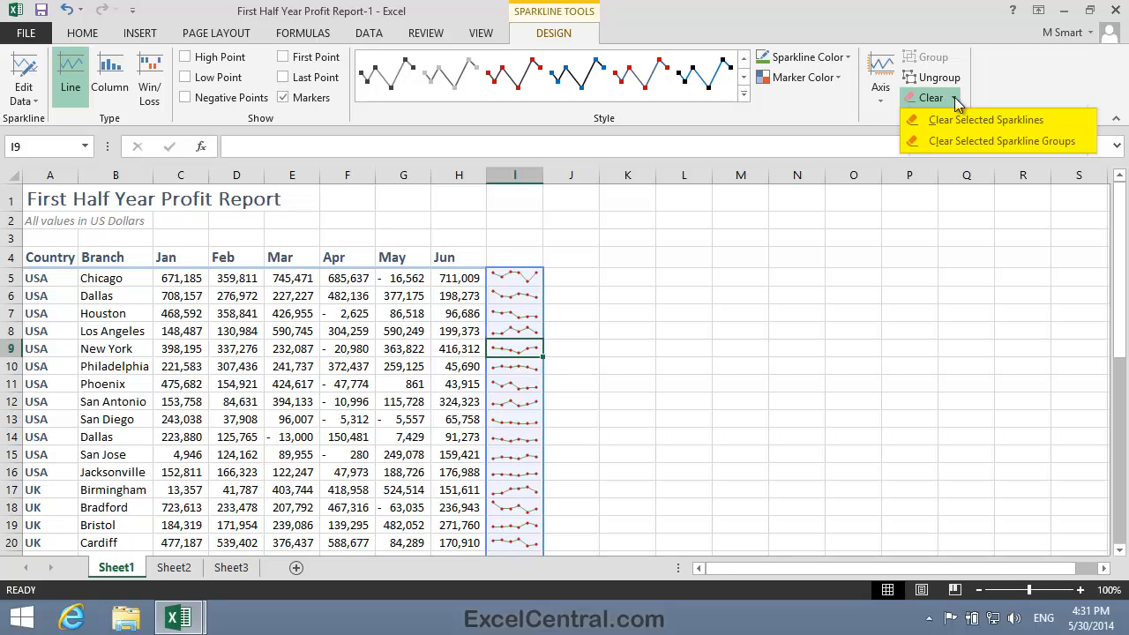
mouse_move(984, 120)
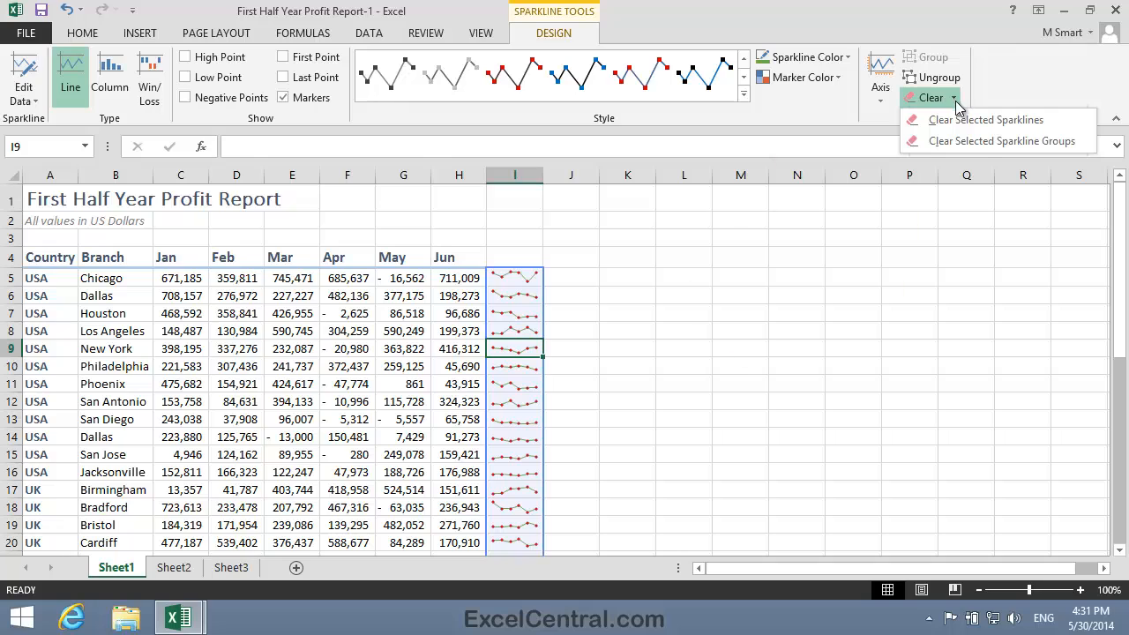
mouse_move(1002, 141)
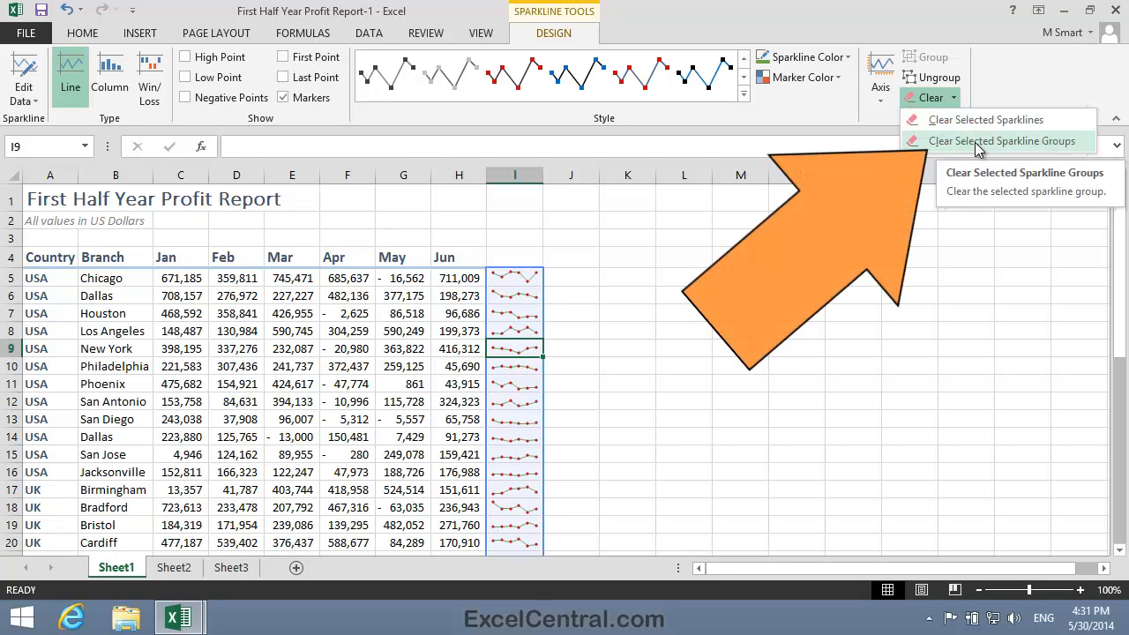
click(1002, 141)
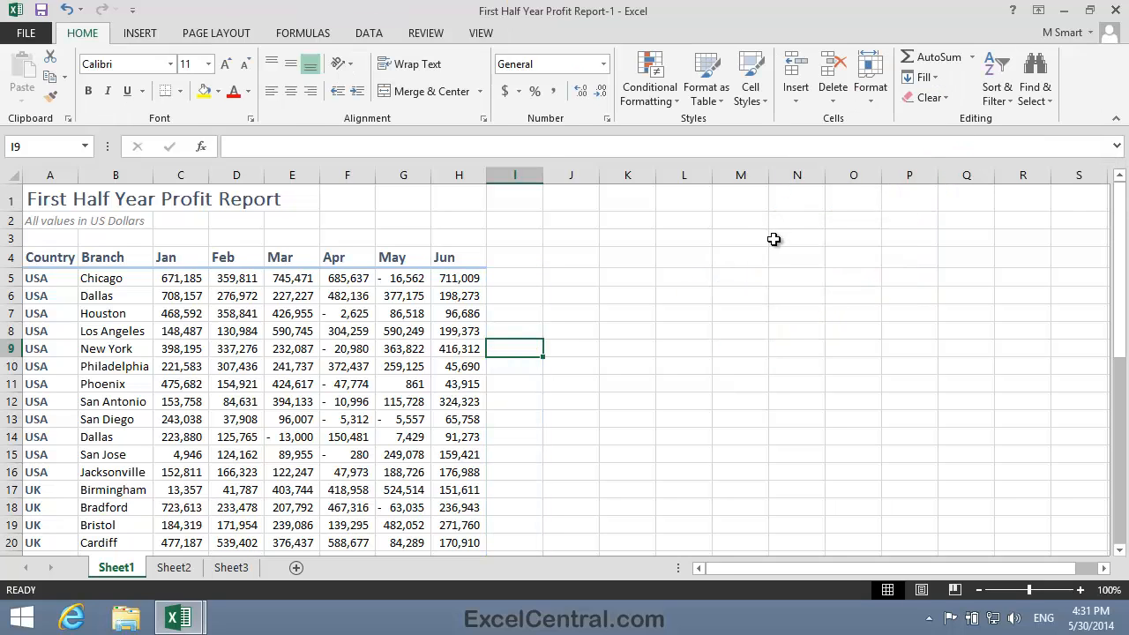
Step: Close Excel choosing Don't Save, discarding the profit report changes
click(798, 237)
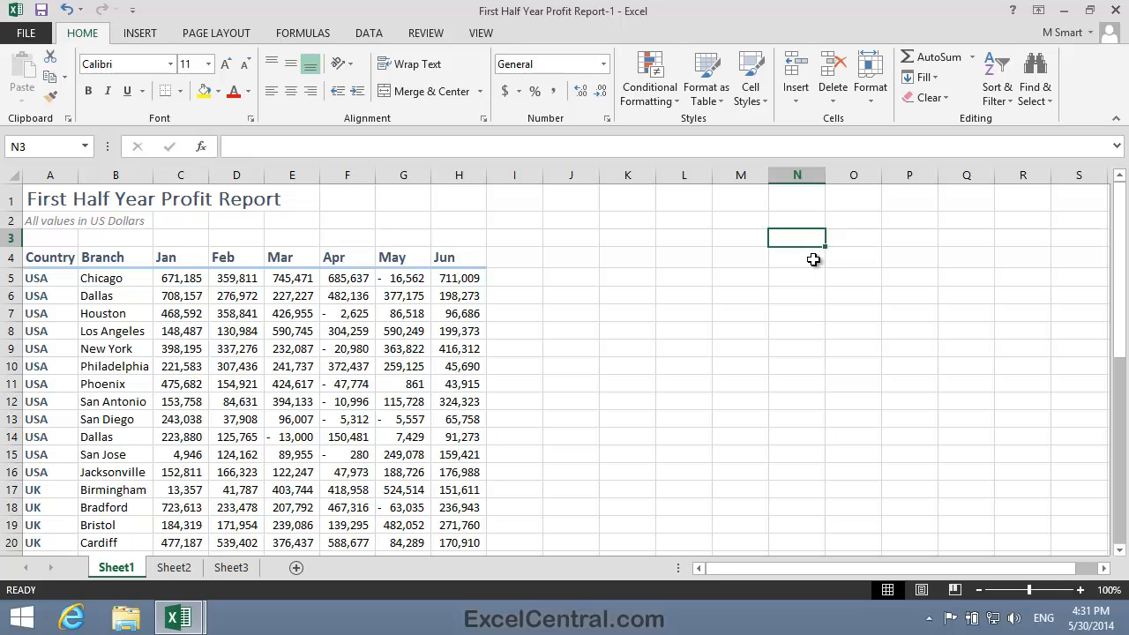
click(515, 237)
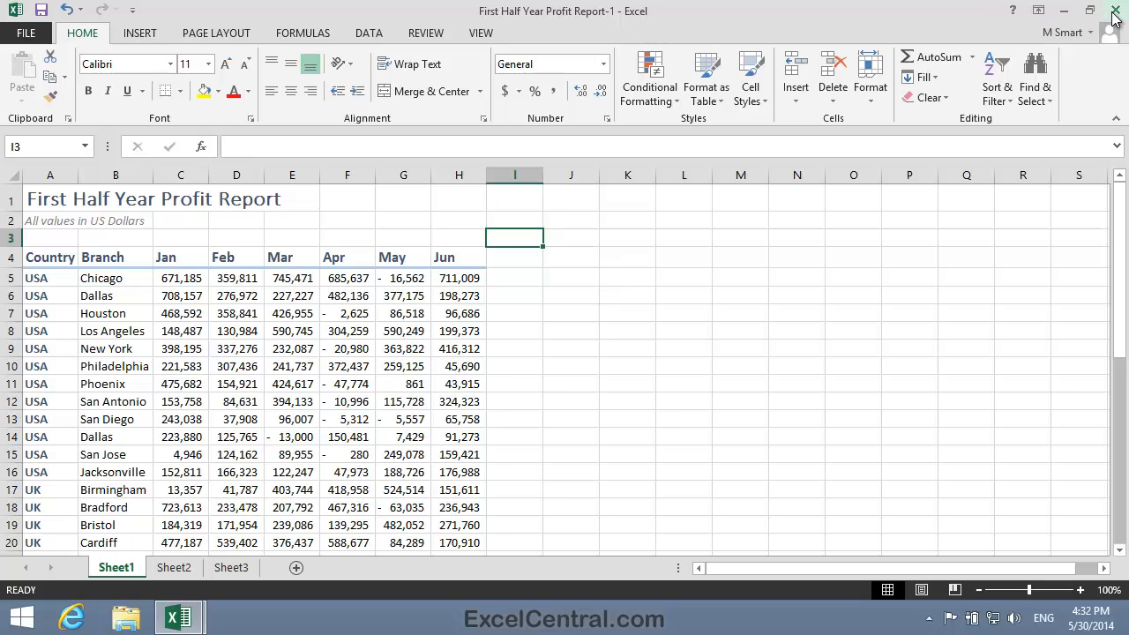
click(1115, 11)
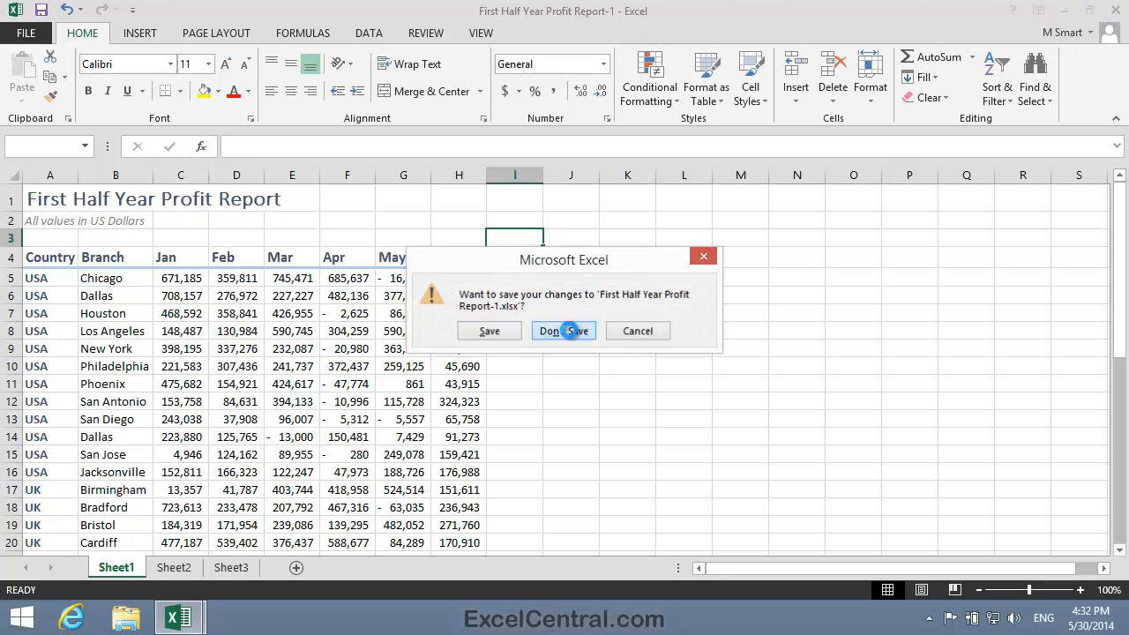
click(563, 331)
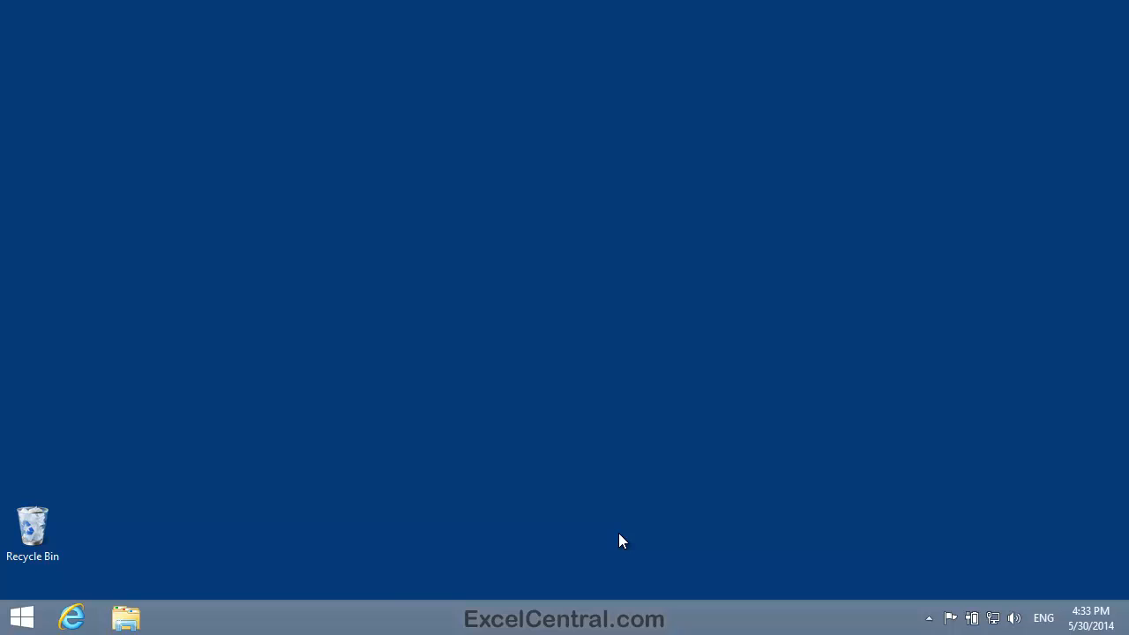